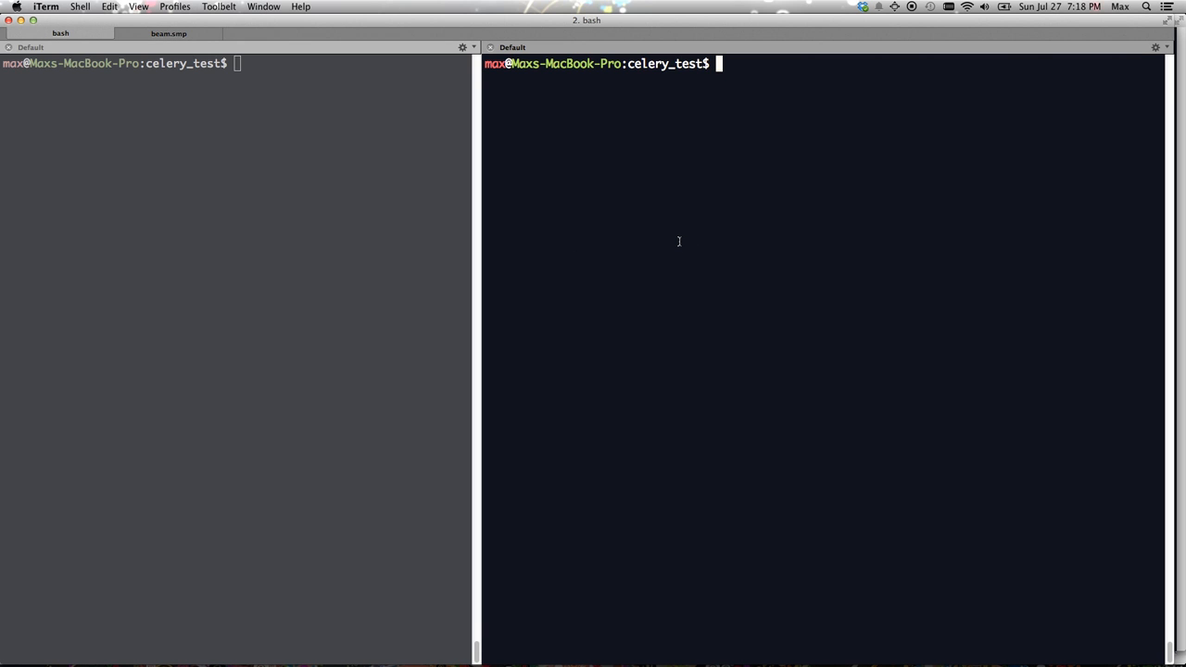
{"action": "mouse_move", "coordinate": [682, 243]}
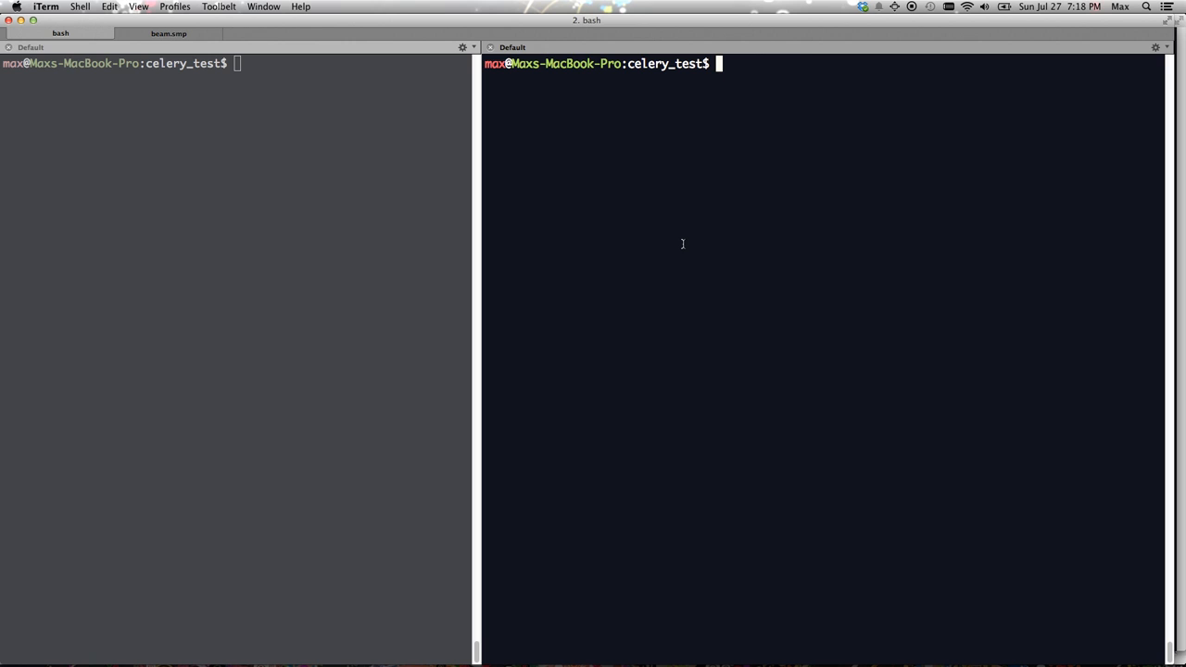
{"action": "mouse_move", "coordinate": [684, 244]}
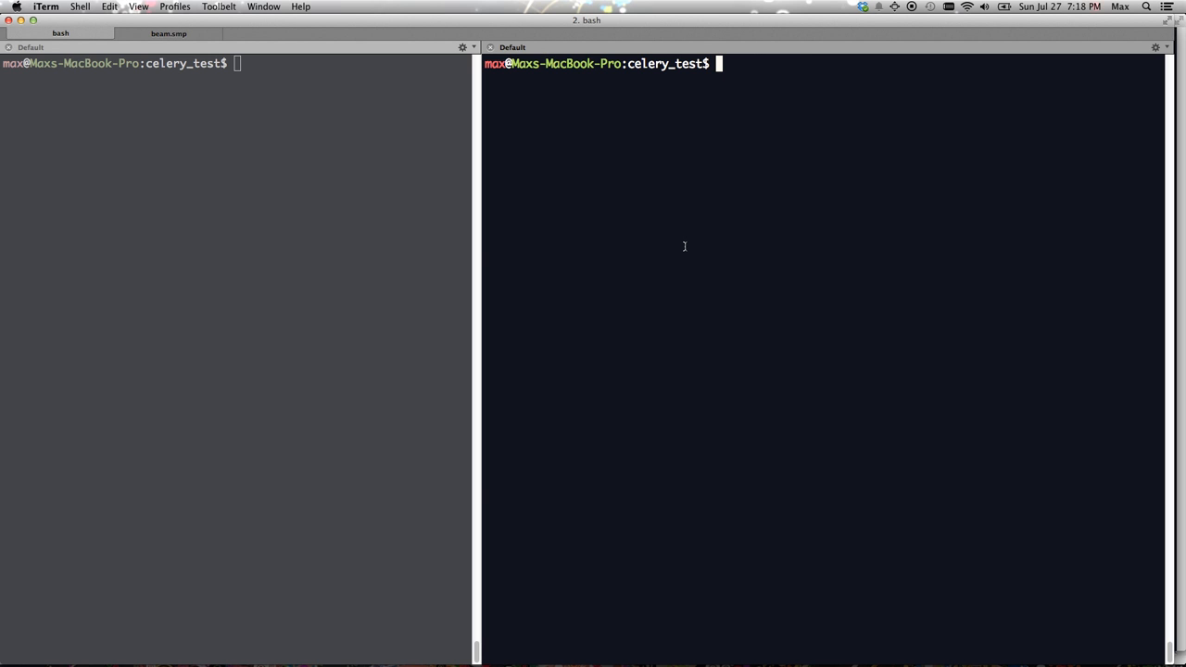
{"action": "mouse_move", "coordinate": [685, 249]}
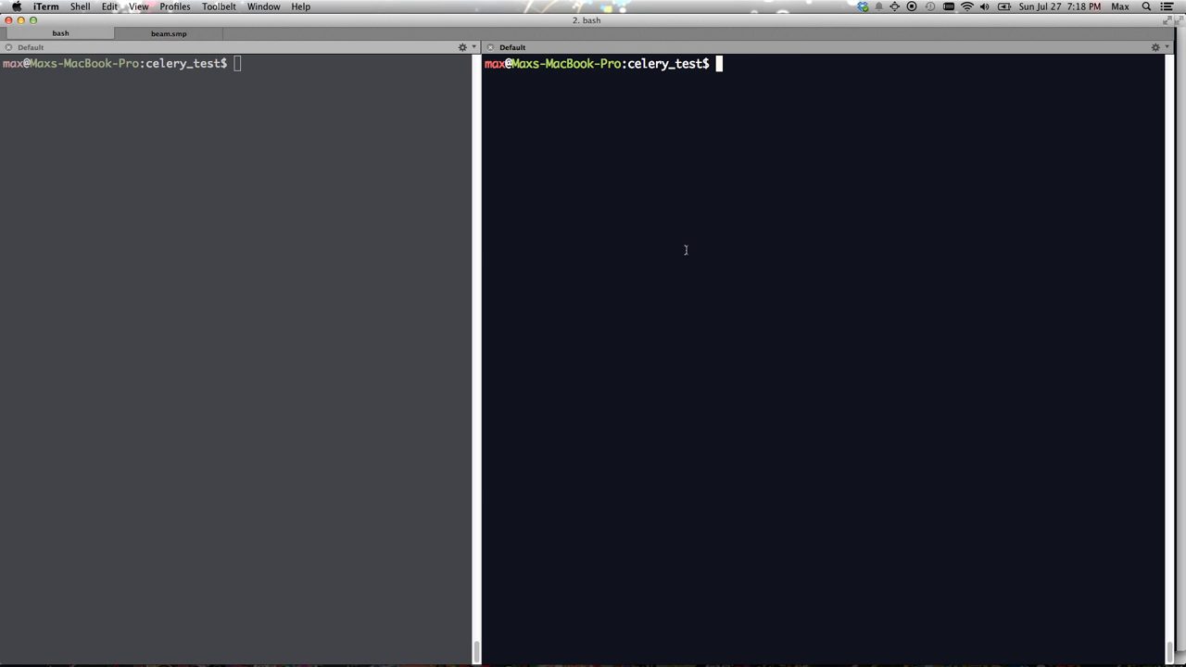
{"action": "mouse_move", "coordinate": [687, 252]}
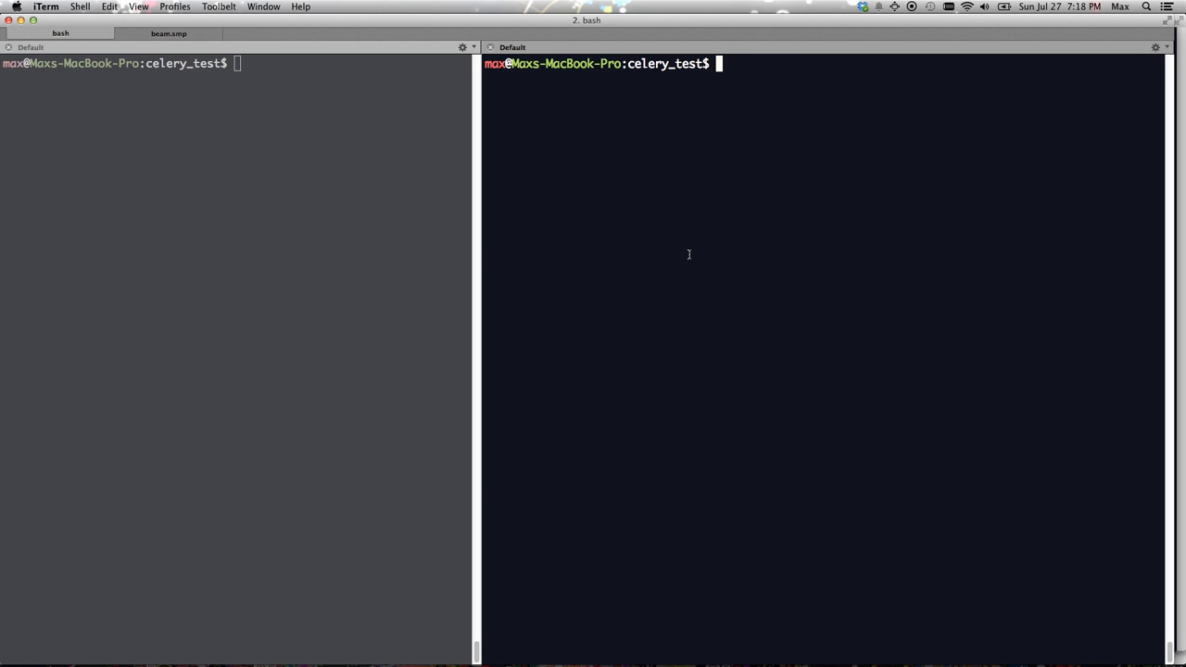
{"action": "mouse_move", "coordinate": [689, 256]}
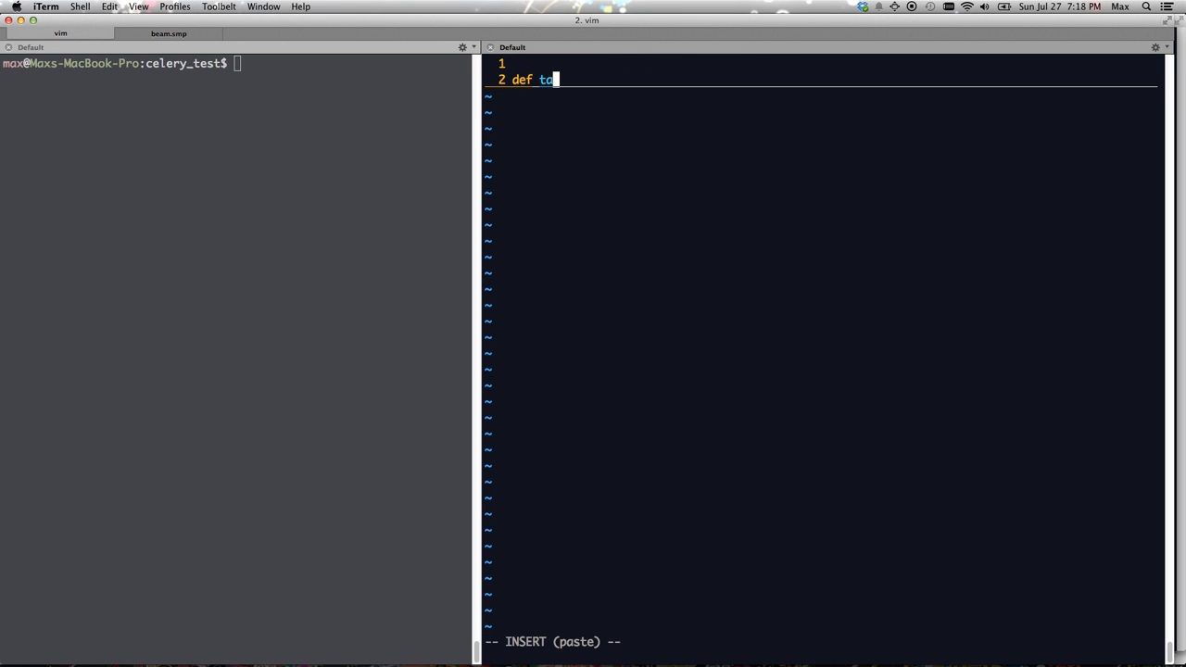
Step: Write fetch_url in tasks.py returning requests.get(url).status_code, with import requests
{"action": "type", "text": "etch_url(url):"}
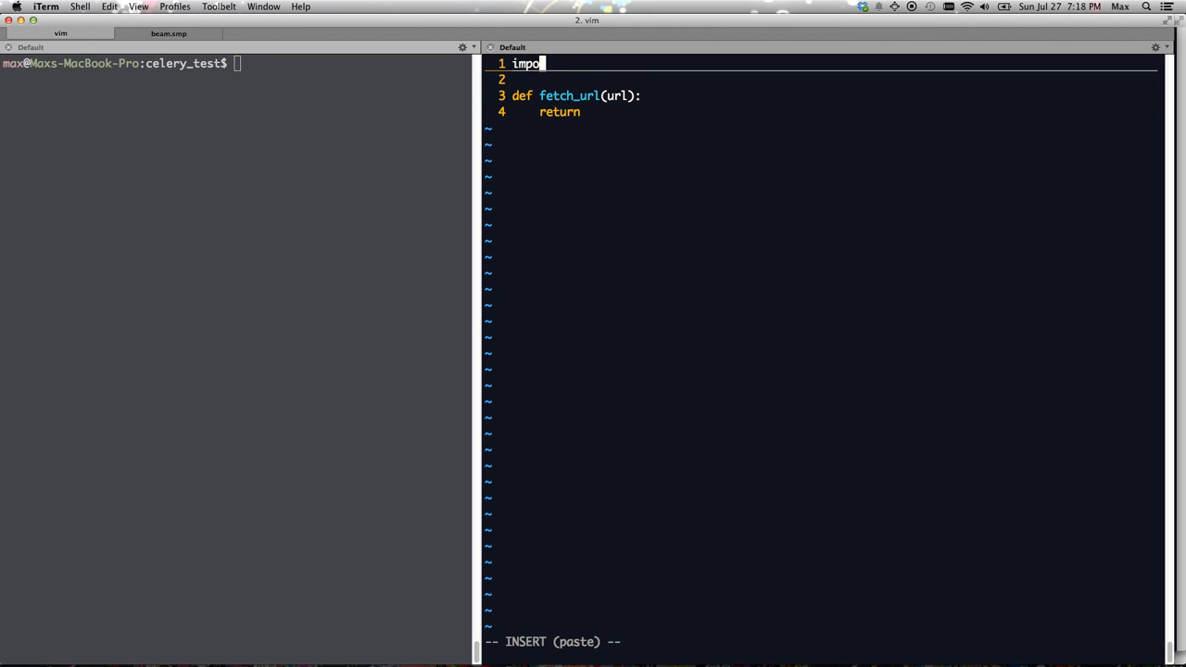
{"action": "type", "text": "rt requests"}
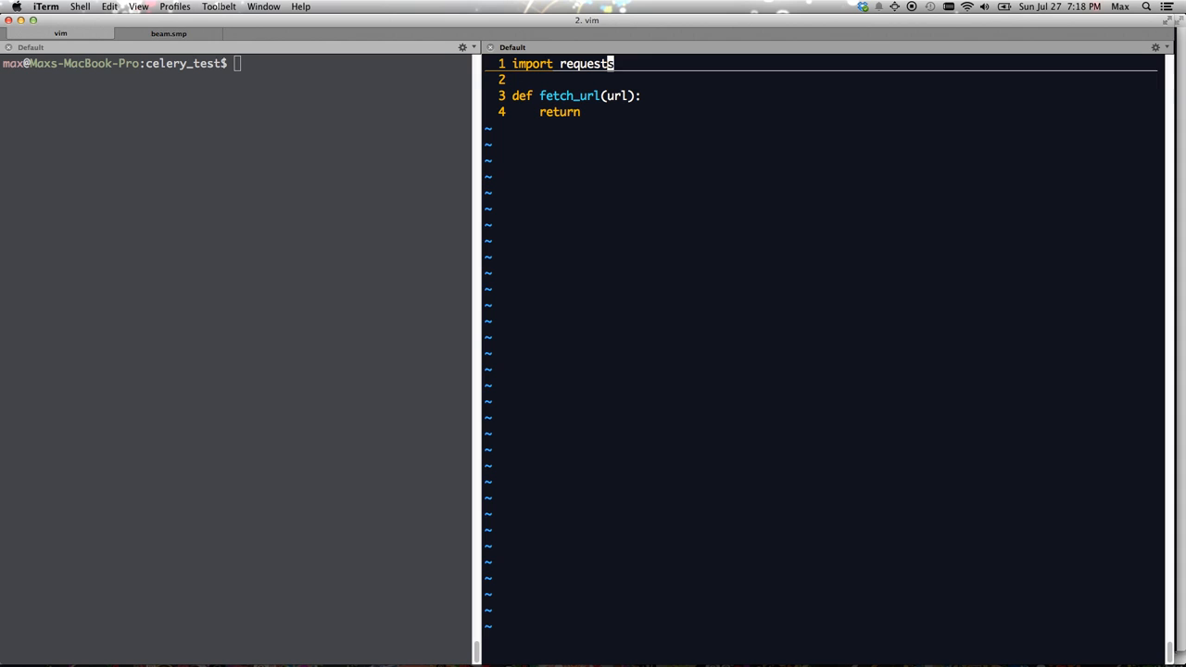
{"action": "type", "text": "r = req"}
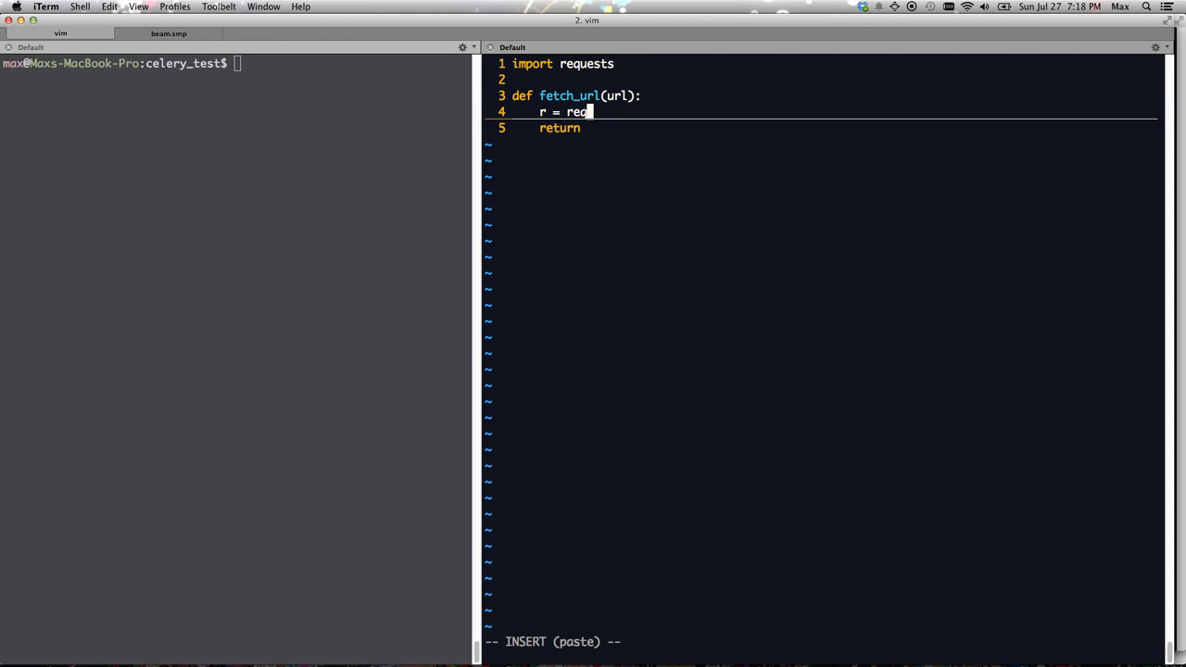
{"action": "type", "text": "quests.get(url"}
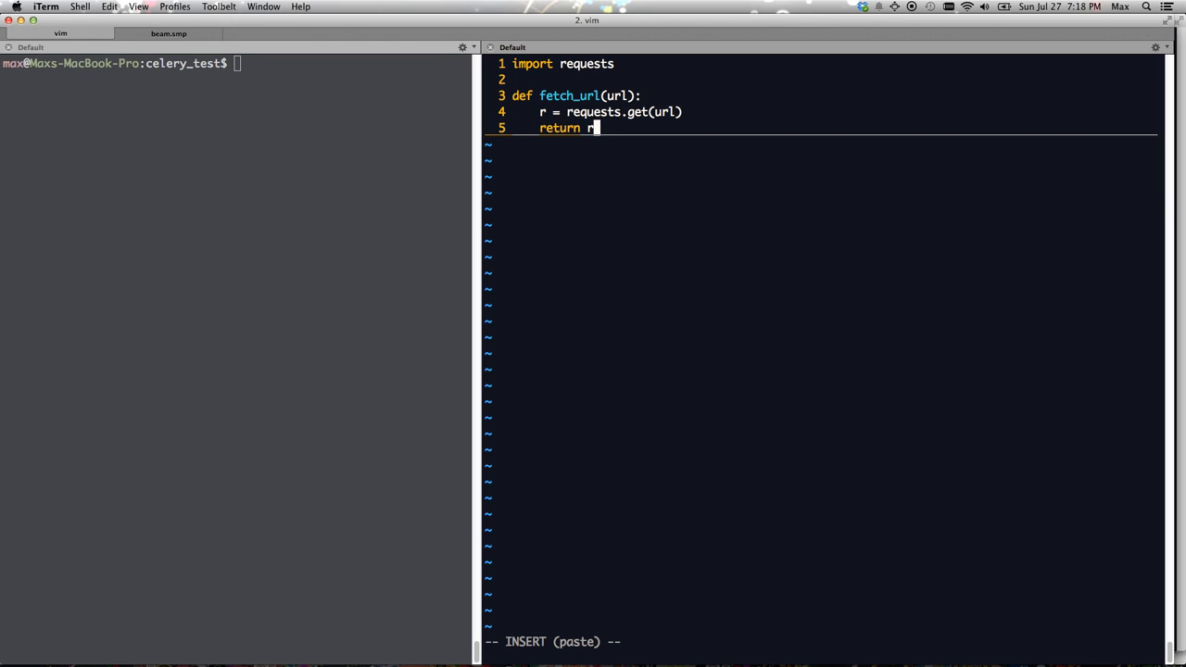
{"action": "type", "text": ".status_code"}
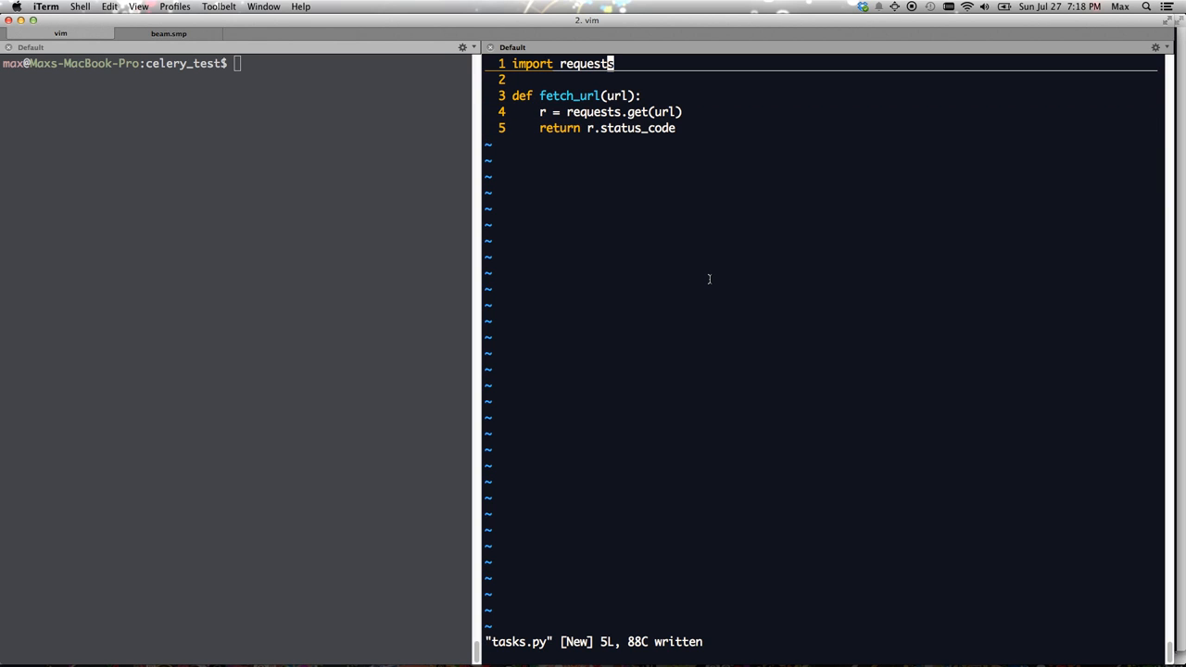
Step: Add 'from celery import Celery' and create the app with app = Celery()
{"action": "type", "text": "from celery import Celery"}
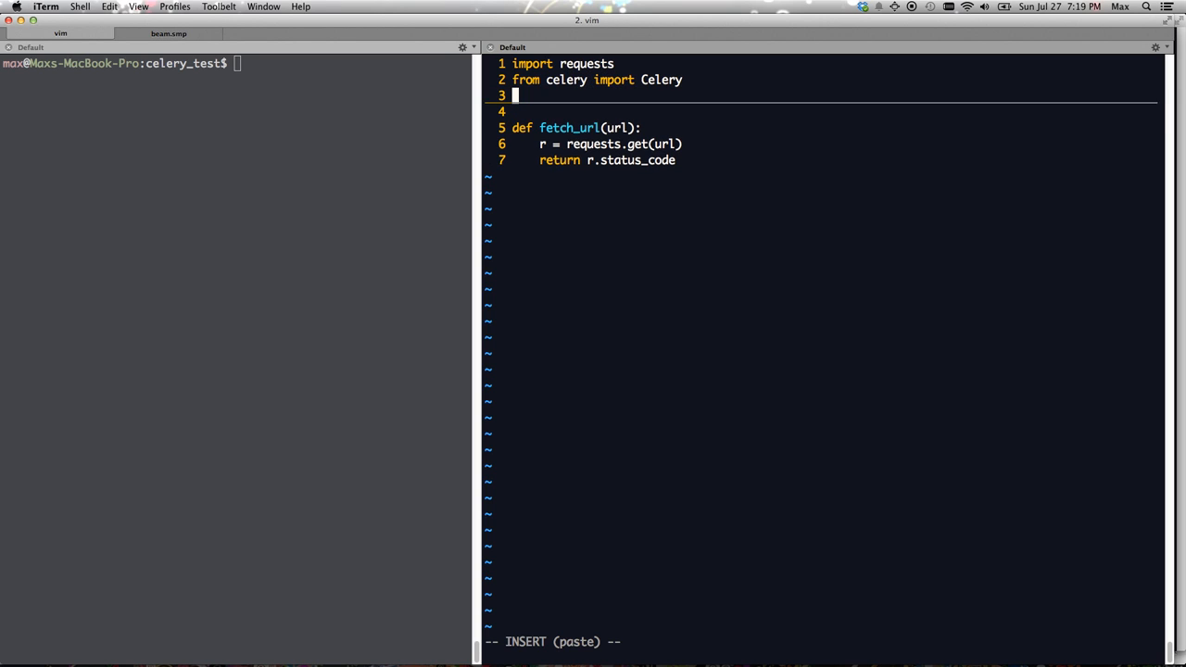
{"action": "type", "text": "app = Celery"}
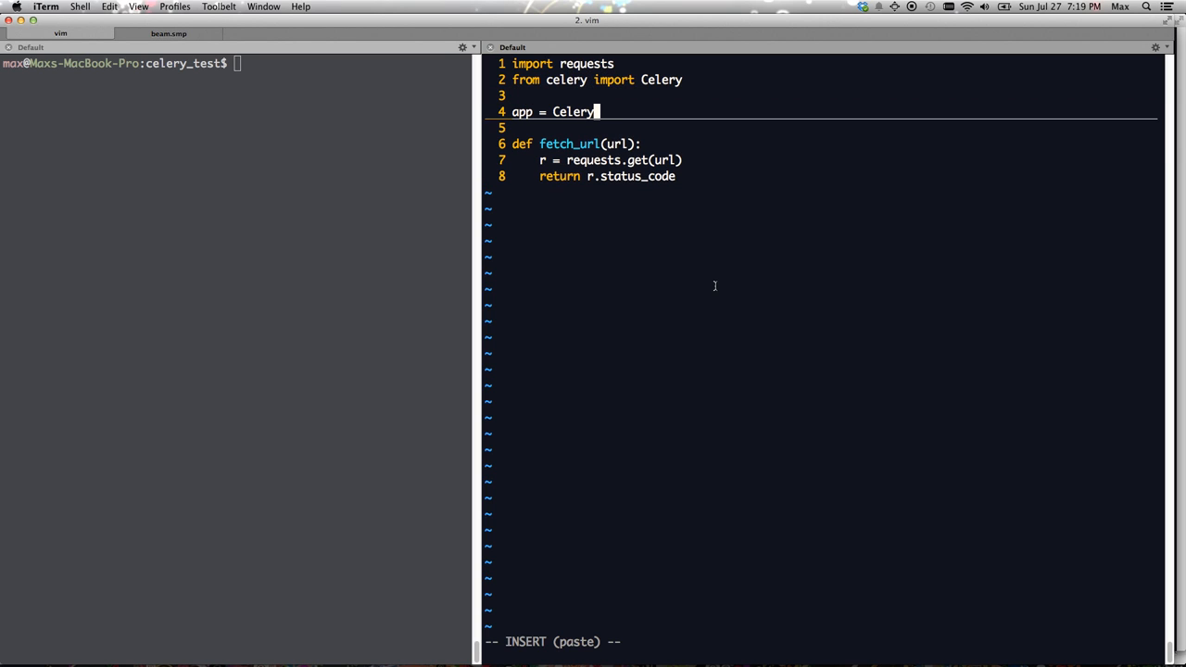
{"action": "type", "text": "()"}
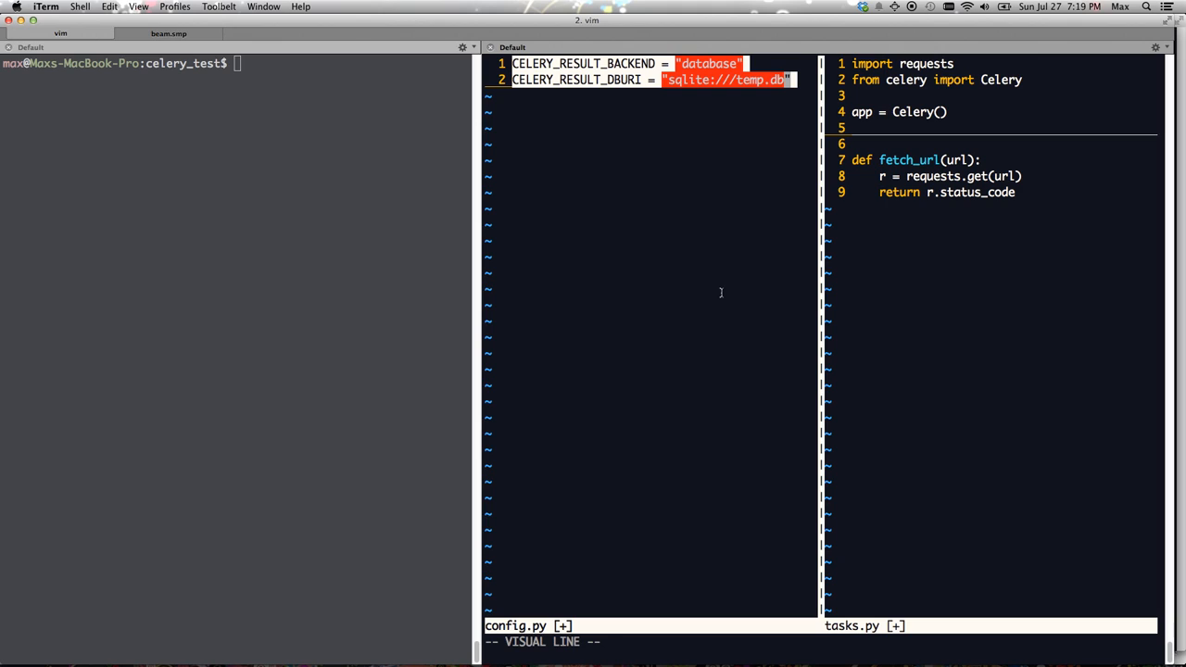
Step: Finish config.py's SQLite temp.db result-backend lines and return to editing tasks.py
{"action": "key", "text": "Escape"}
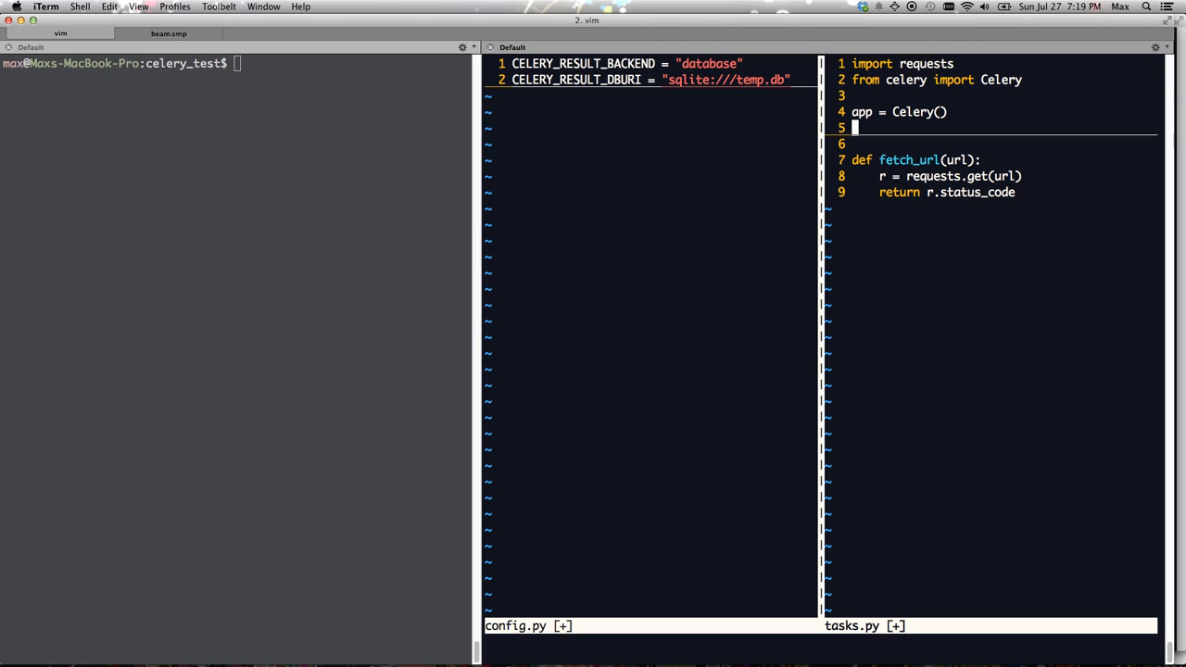
{"action": "key", "text": "V"}
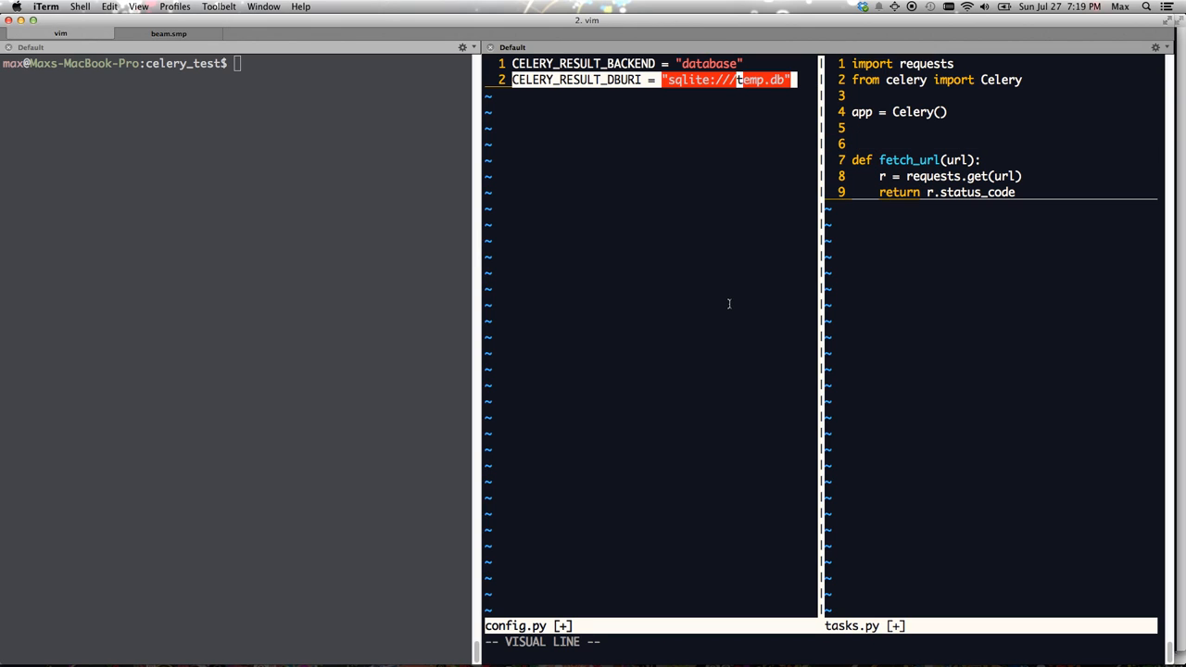
{"action": "key", "text": "Escape"}
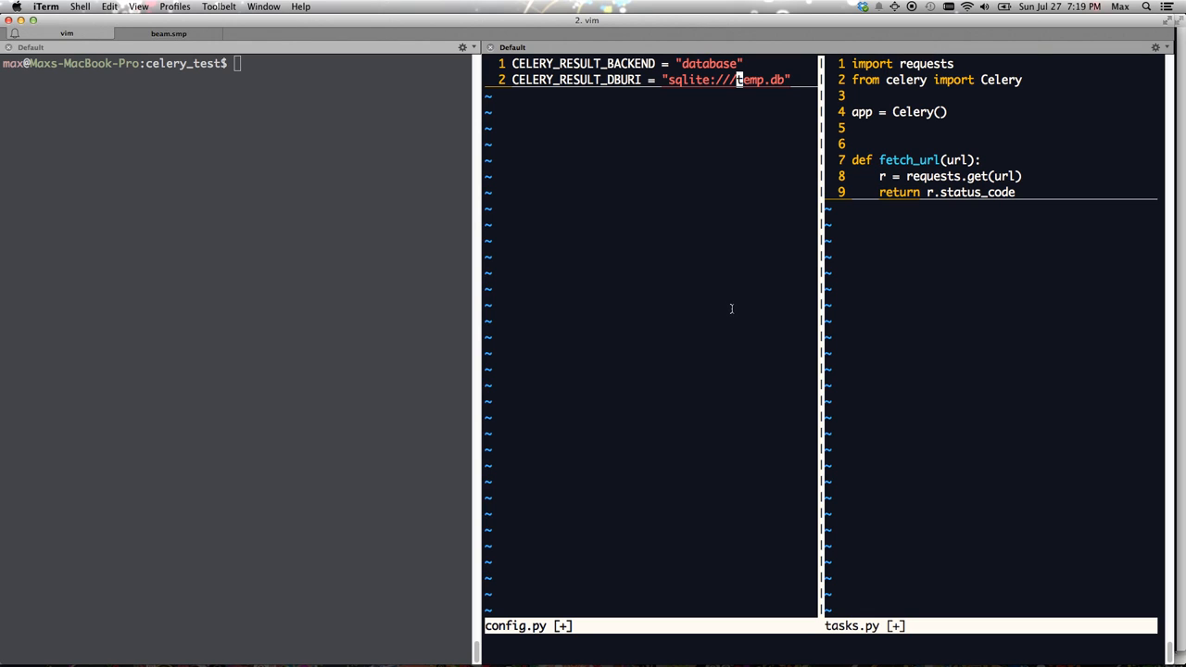
{"action": "key", "text": "V"}
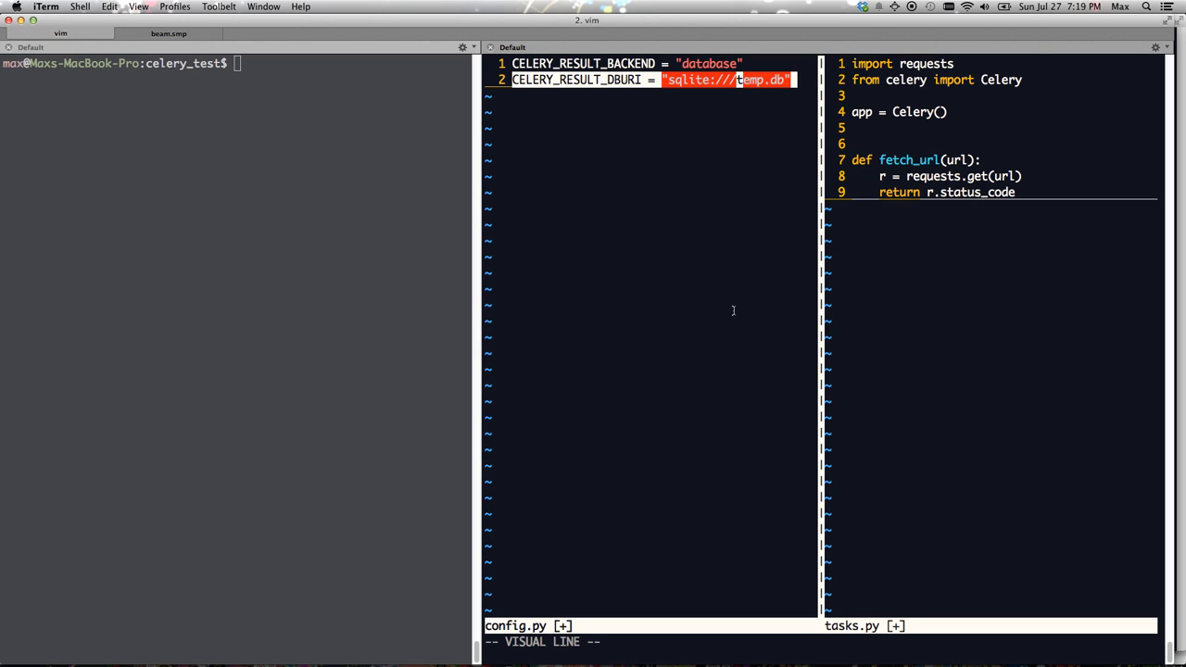
{"action": "key", "text": "Escape"}
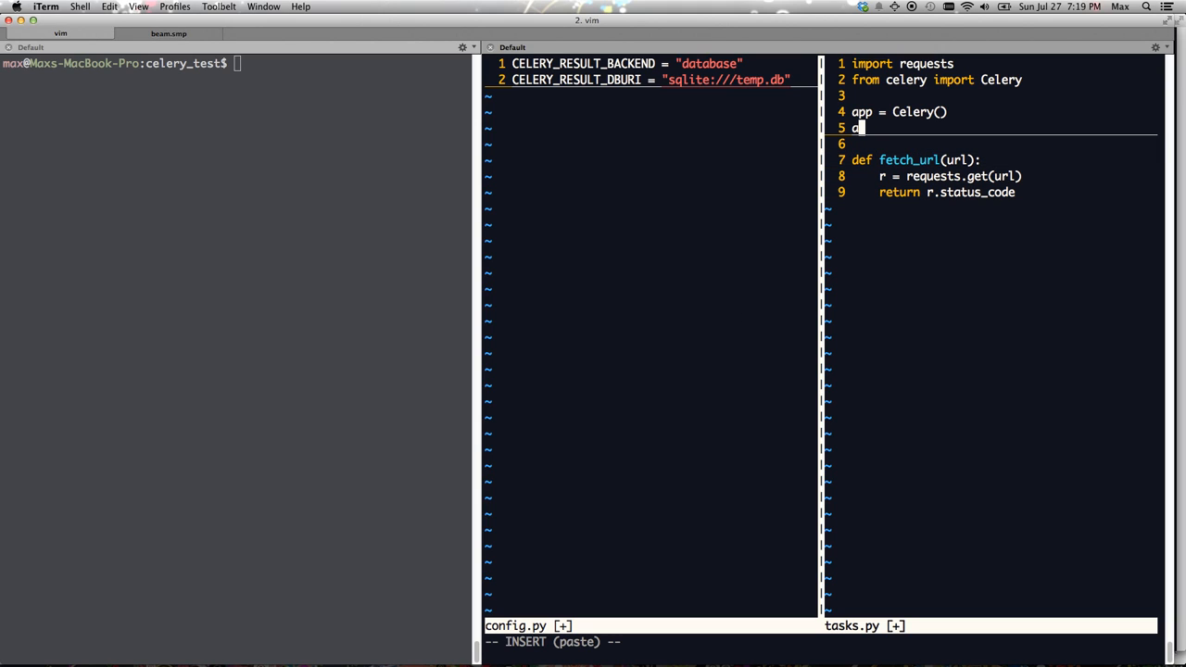
{"action": "type", "text": "pp.config_from"}
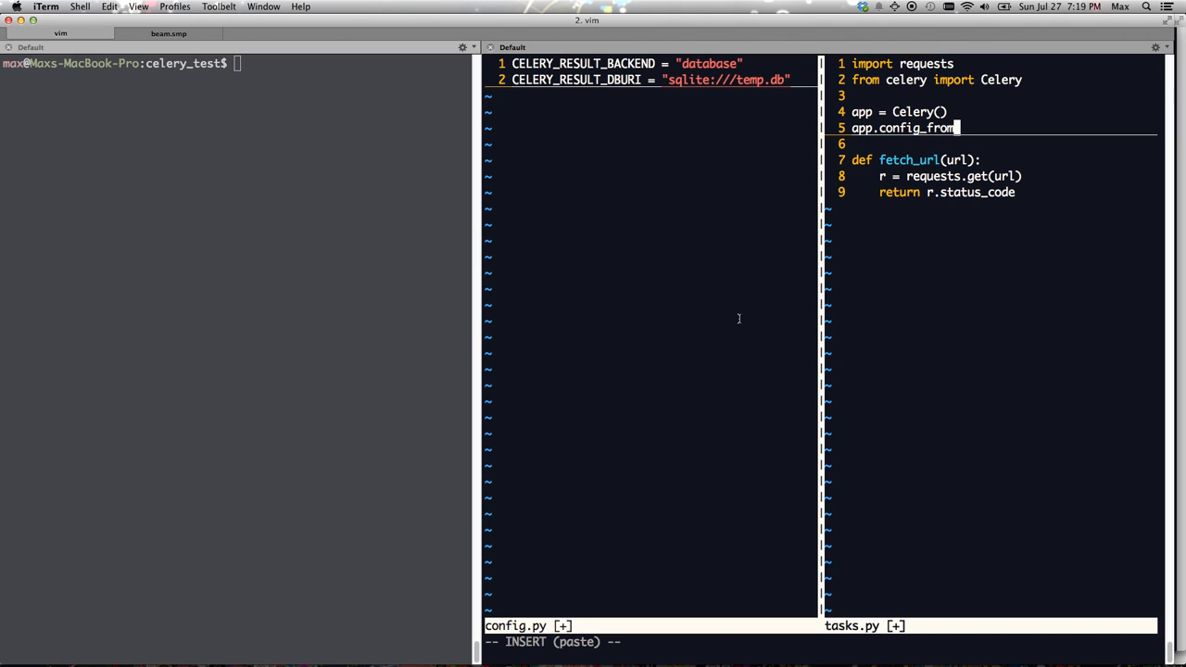
{"action": "type", "text": "_object('config"}
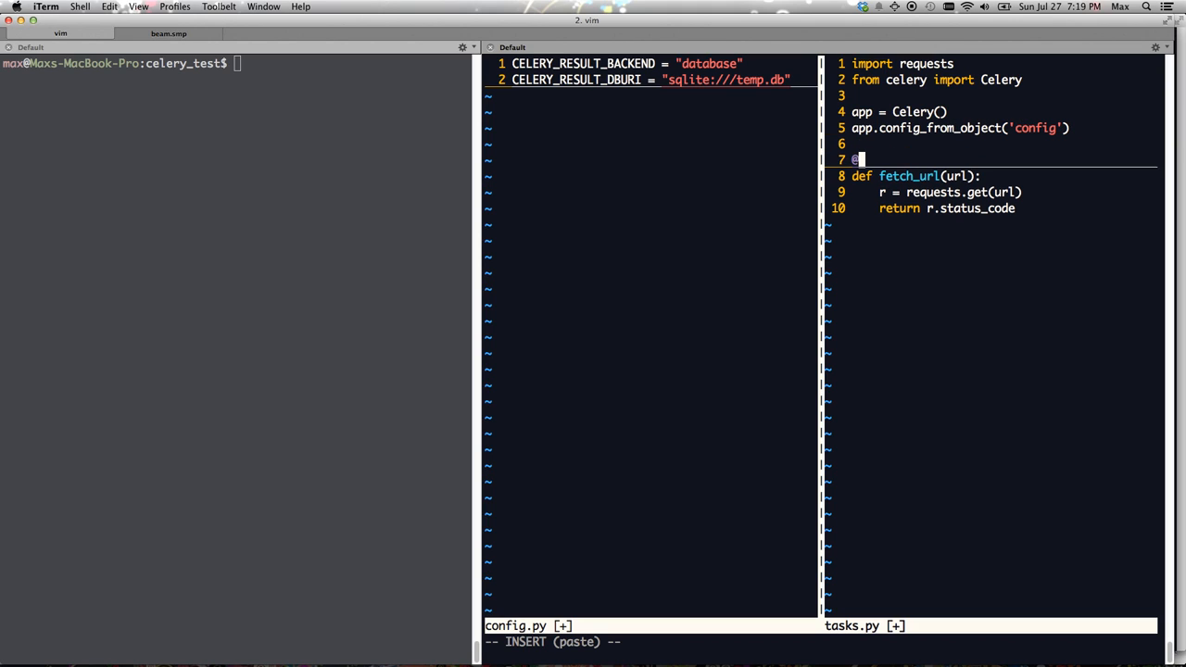
{"action": "type", "text": "@app.task"}
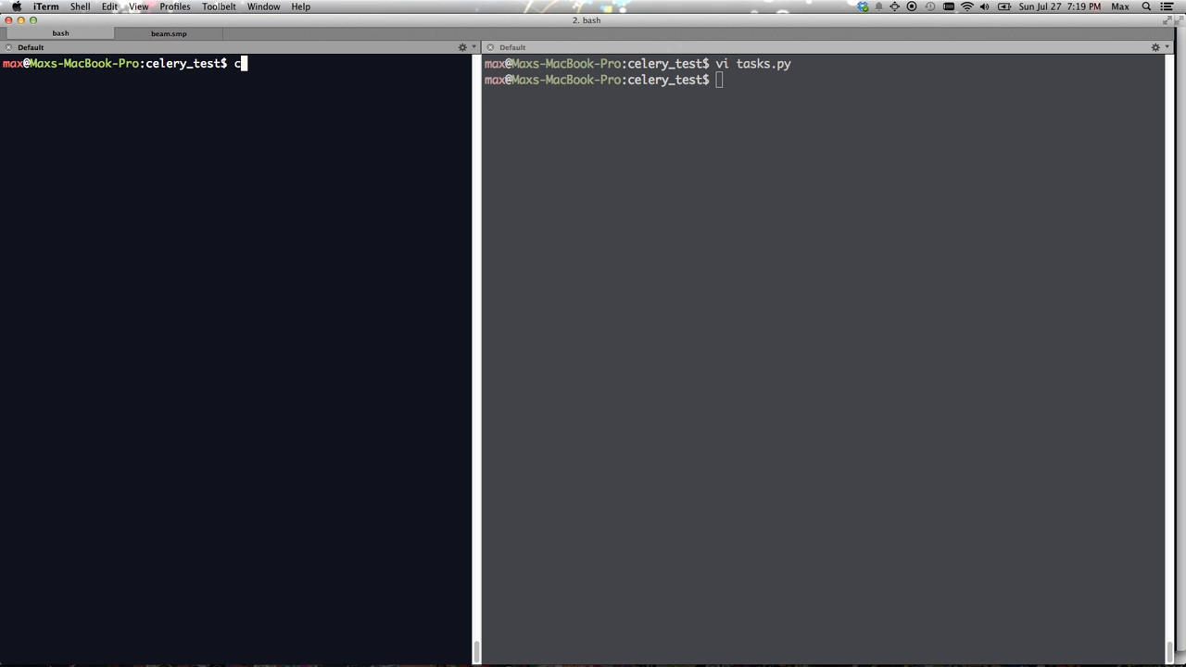
Step: Start a Celery worker for the tasks module with 'celery worker -A tasks'
{"action": "type", "text": "elery worker"}
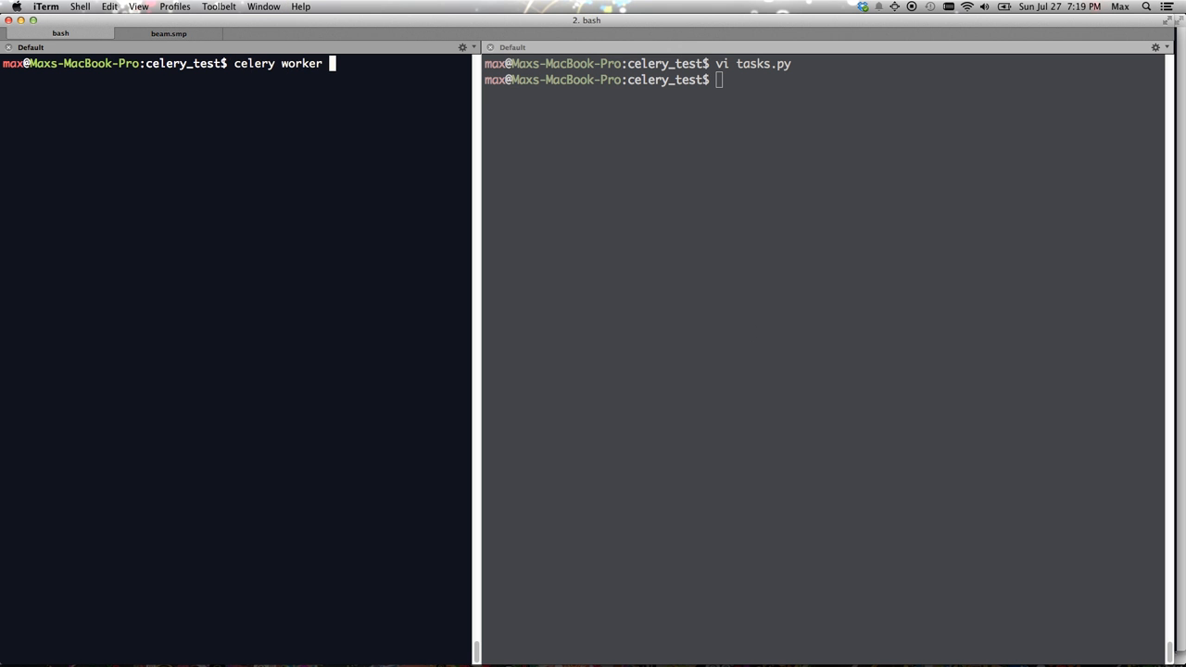
{"action": "type", "text": "-A tasks"}
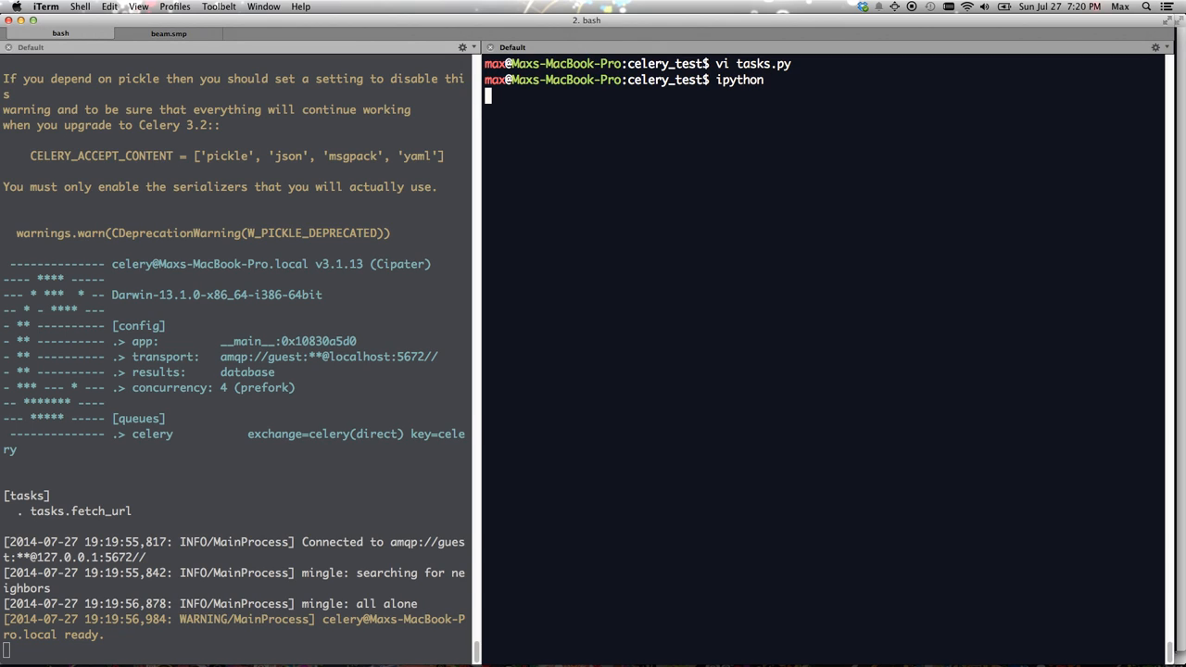
Step: Import fetch_url, create an empty tasks list and start a loop over open('topsites.txt')
{"action": "type", "text": "tasks = ["}
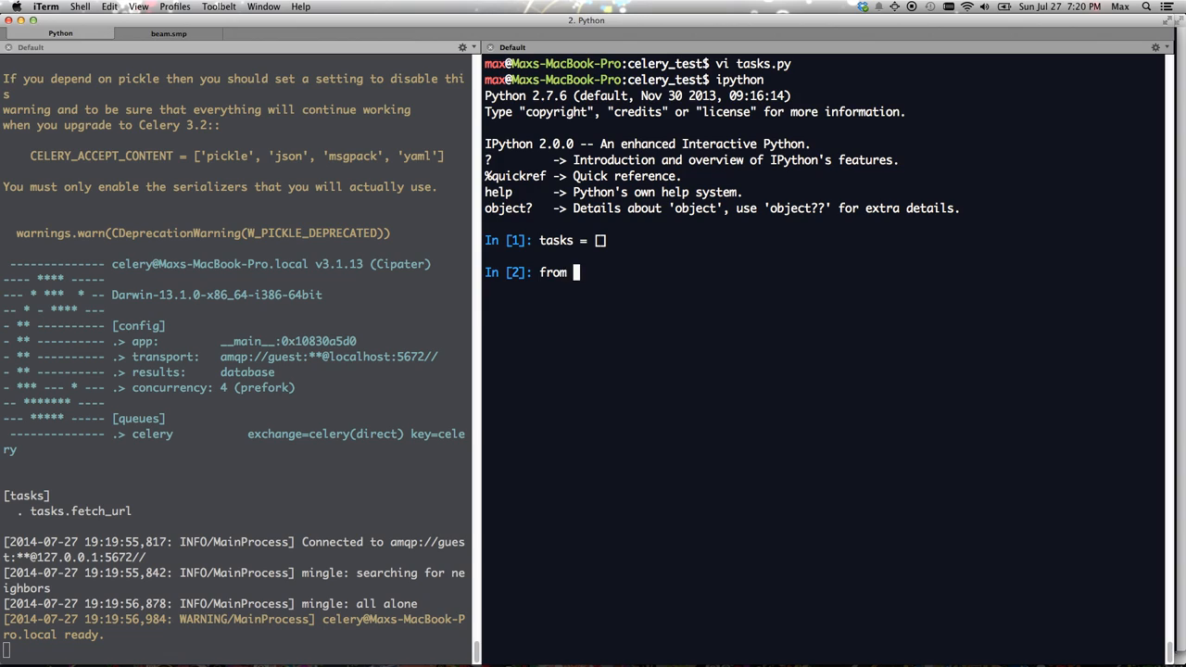
{"action": "type", "text": "tasks import fetch_url"}
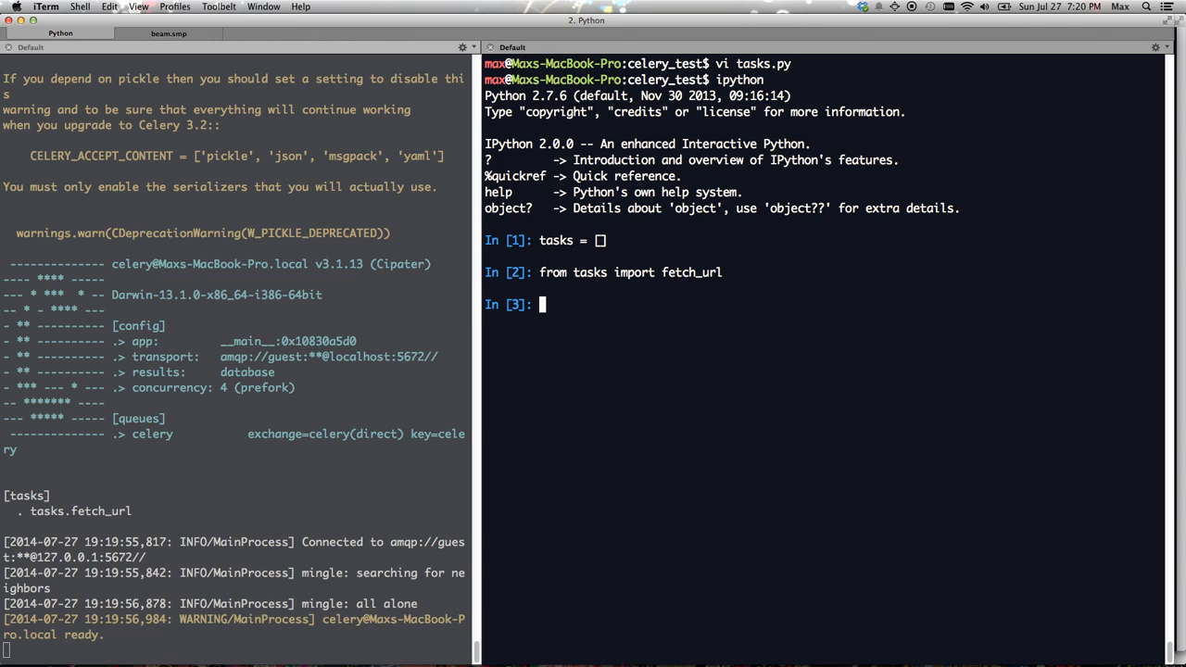
{"action": "type", "text": "for url"}
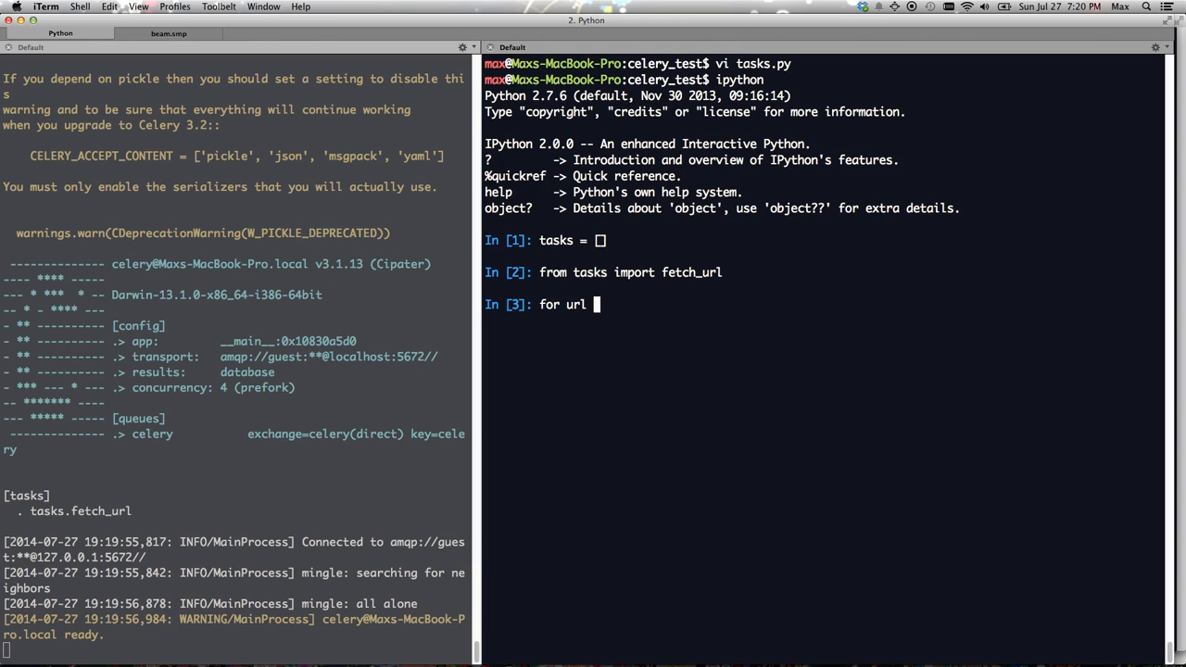
{"action": "type", "text": "in open('t"}
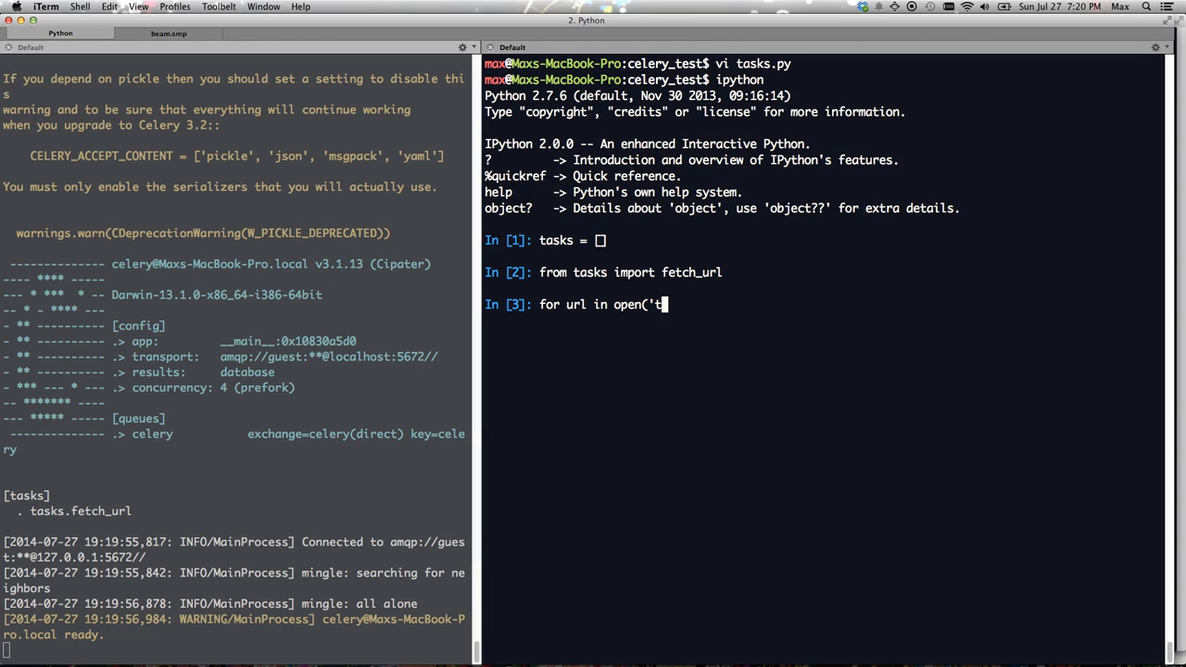
{"action": "type", "text": "opsites.txt'):"}
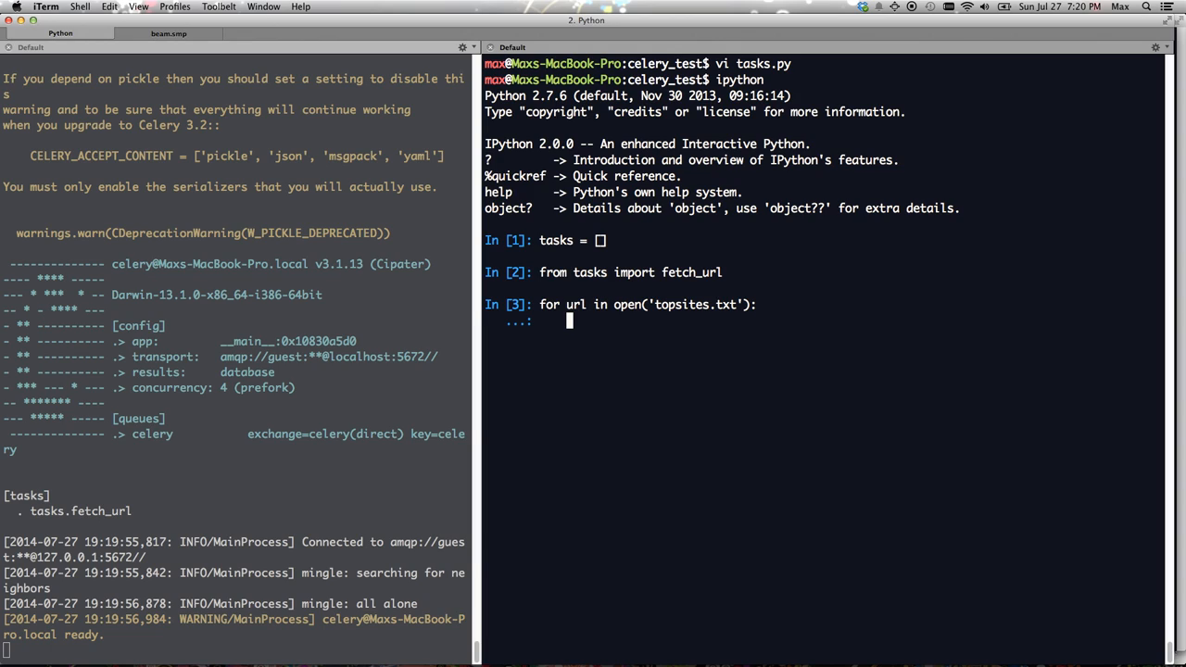
{"action": "type", "text": "tasks.append"}
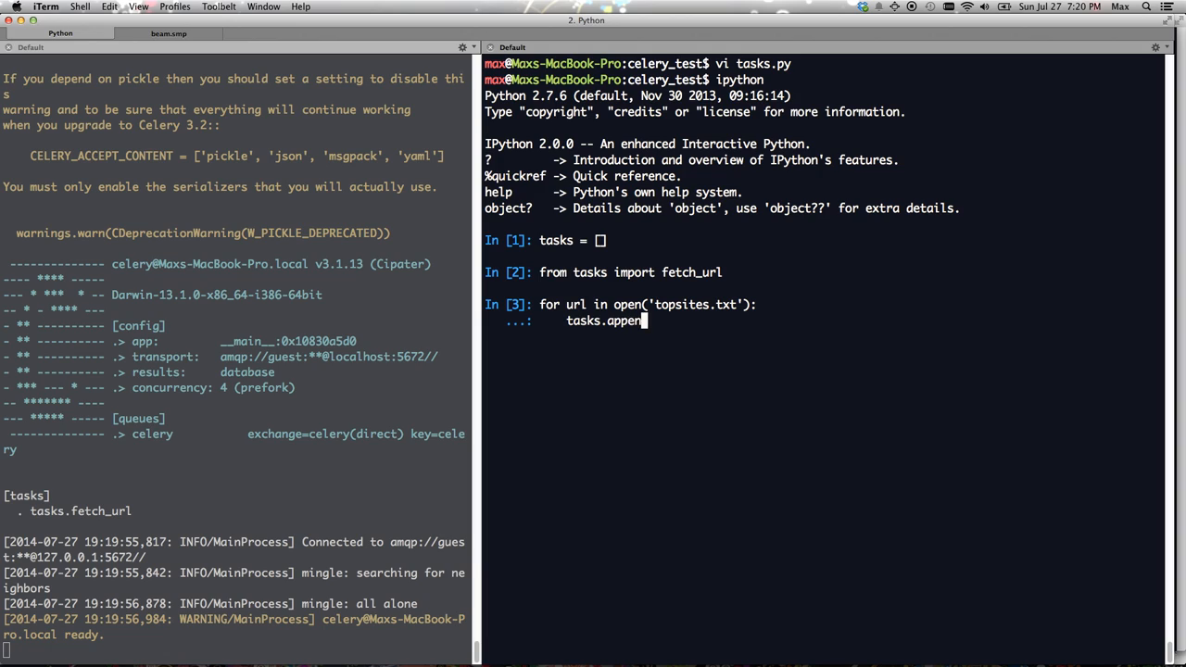
{"action": "type", "text": "d("}
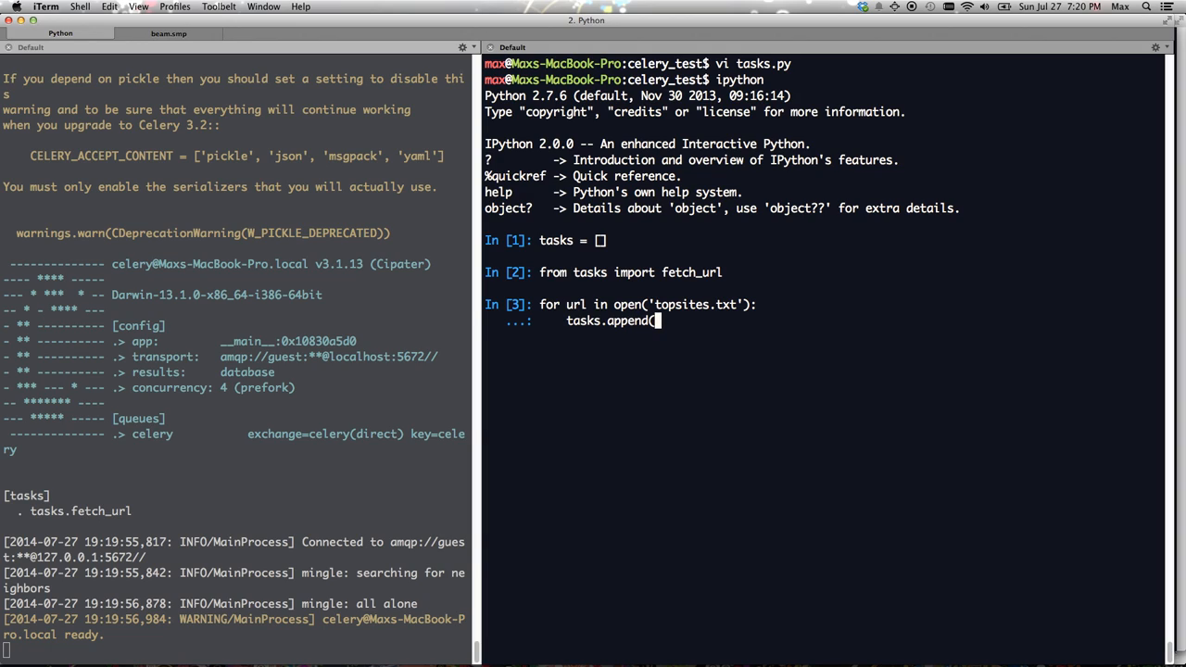
{"action": "type", "text": "fetch_url."}
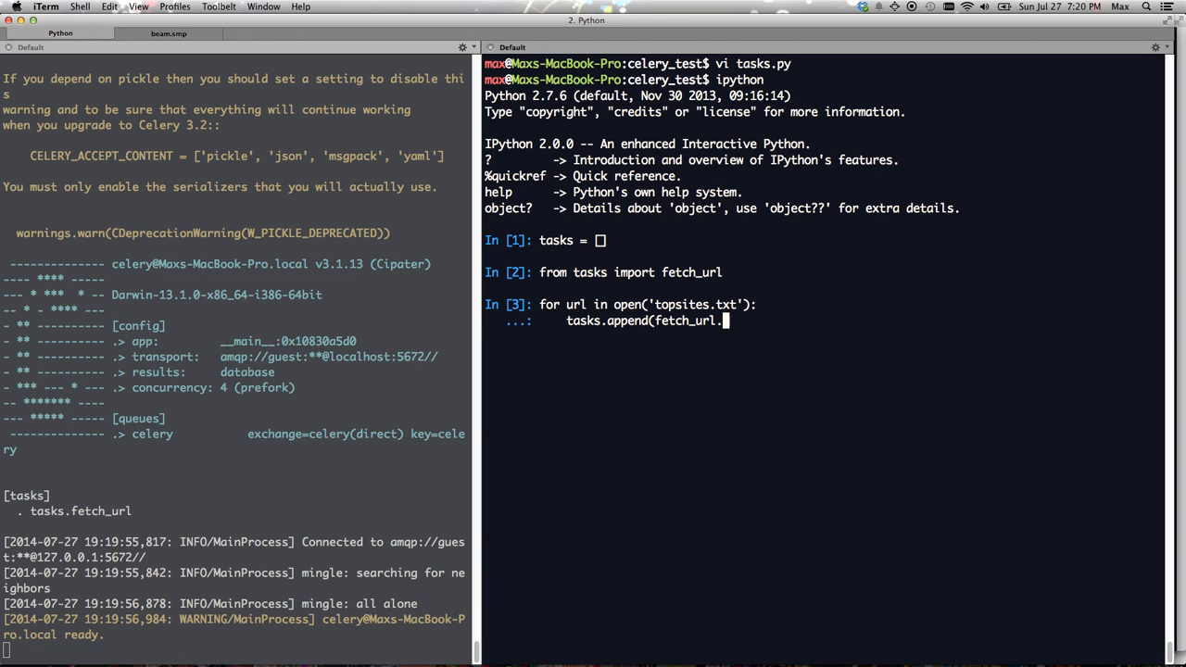
{"action": "type", "text": "delay("}
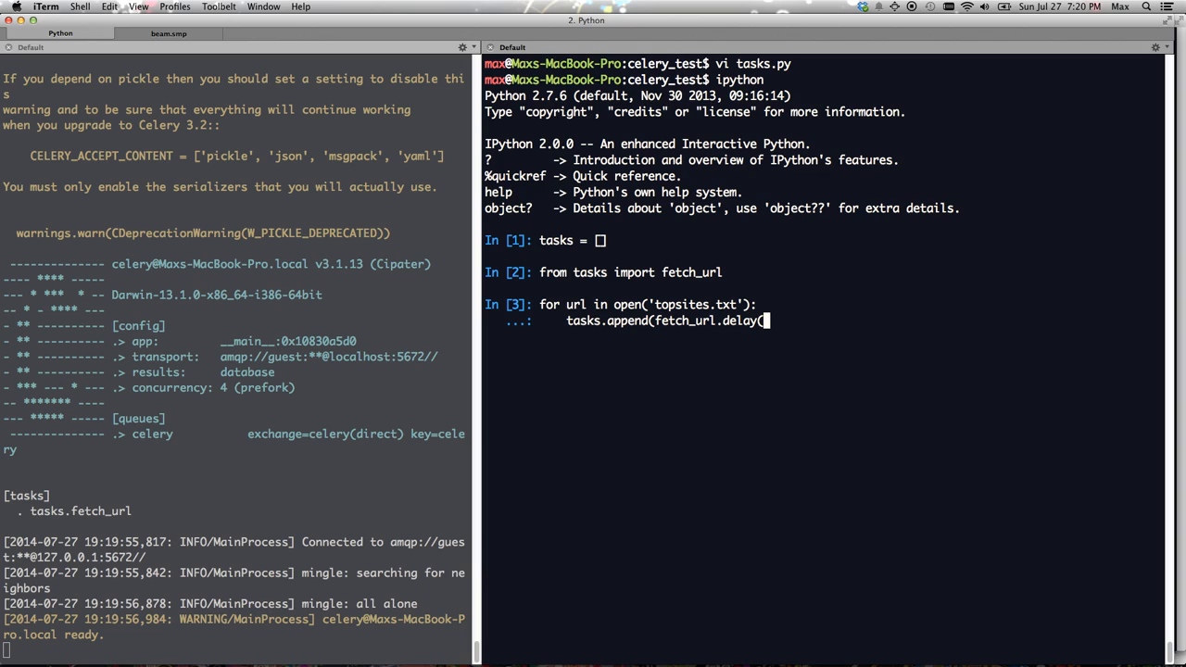
{"action": "type", "text": "'ht"}
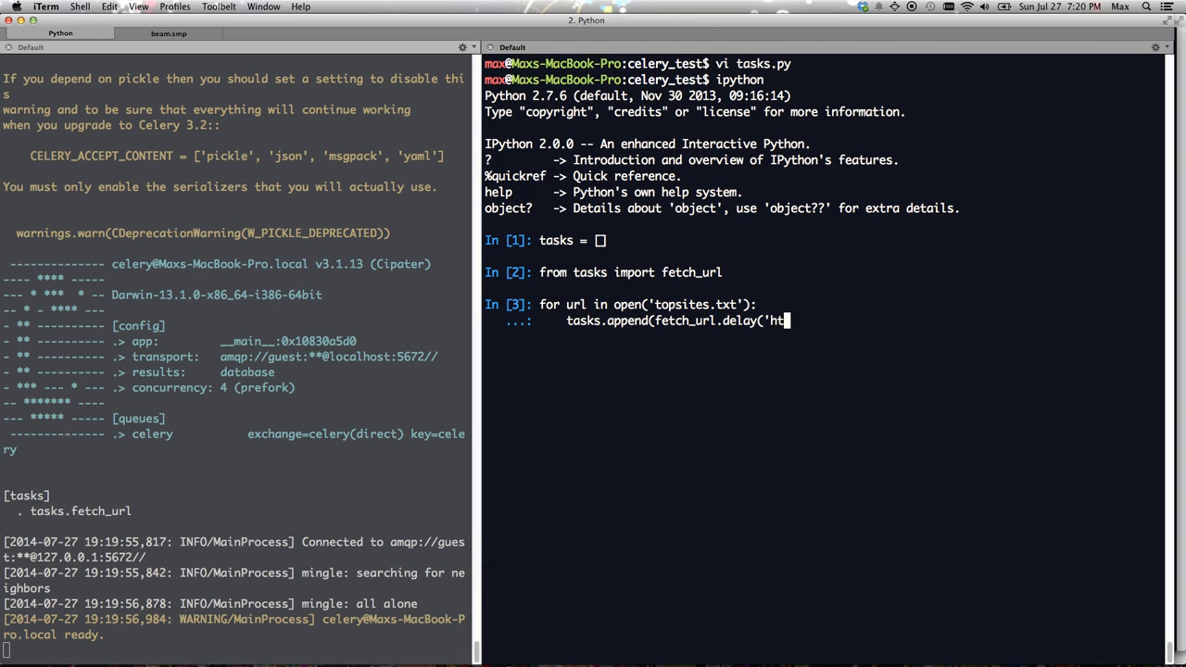
{"action": "type", "text": "tp://"}
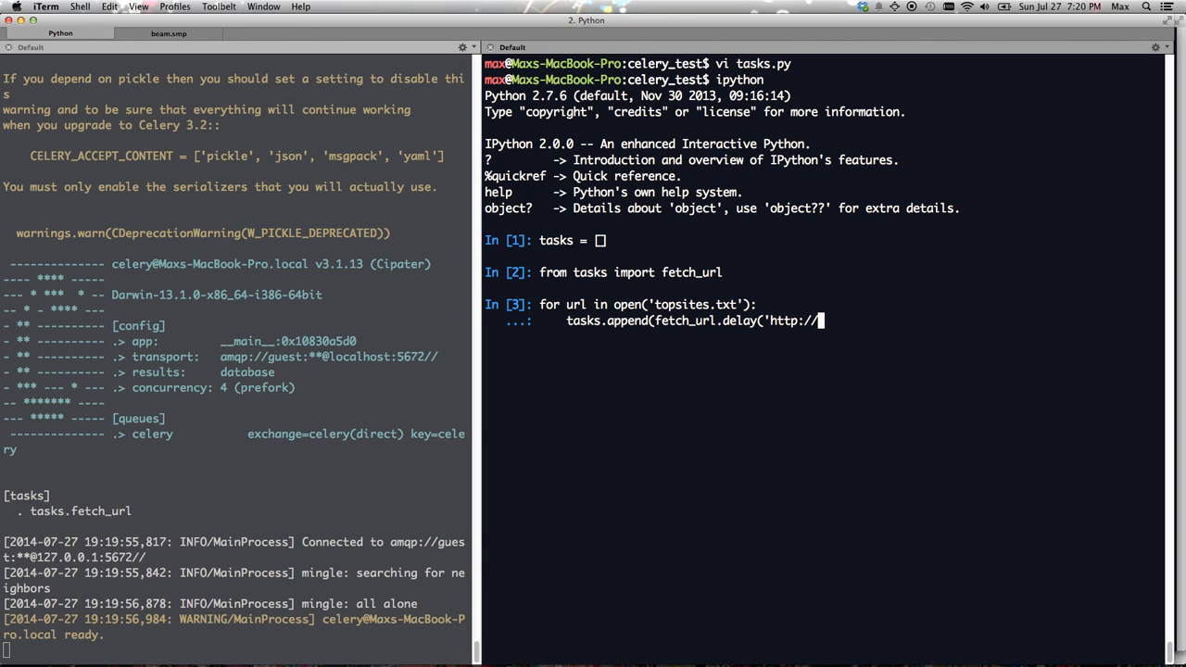
{"action": "type", "text": "' +"}
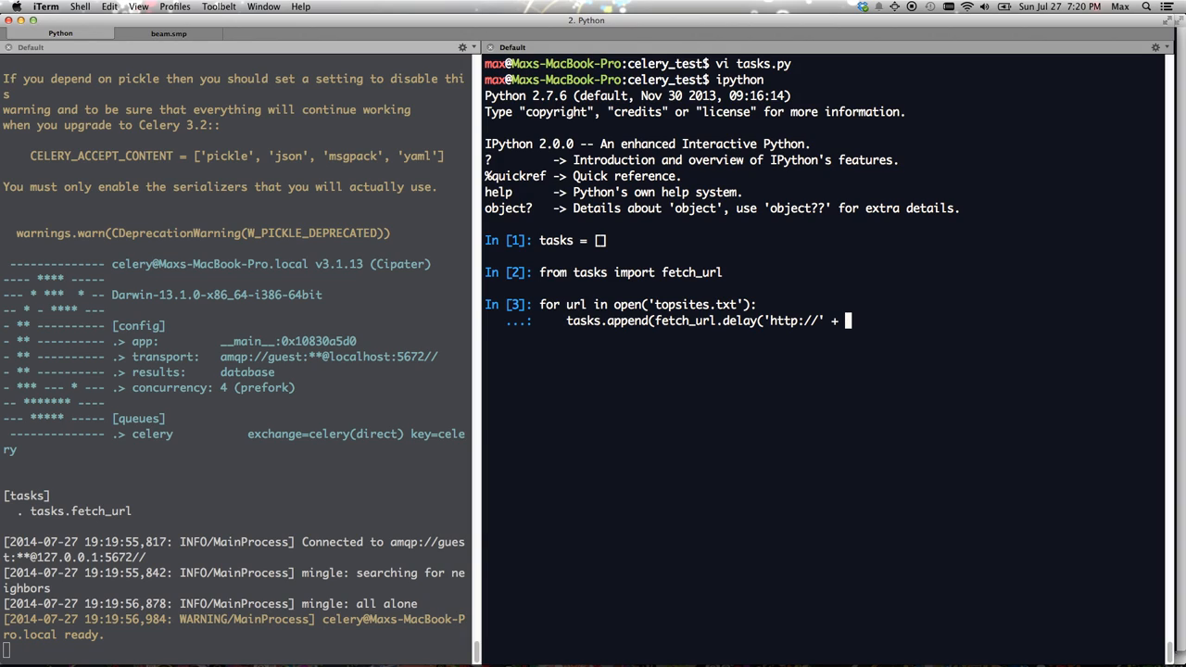
{"action": "type", "text": "url.split()"}
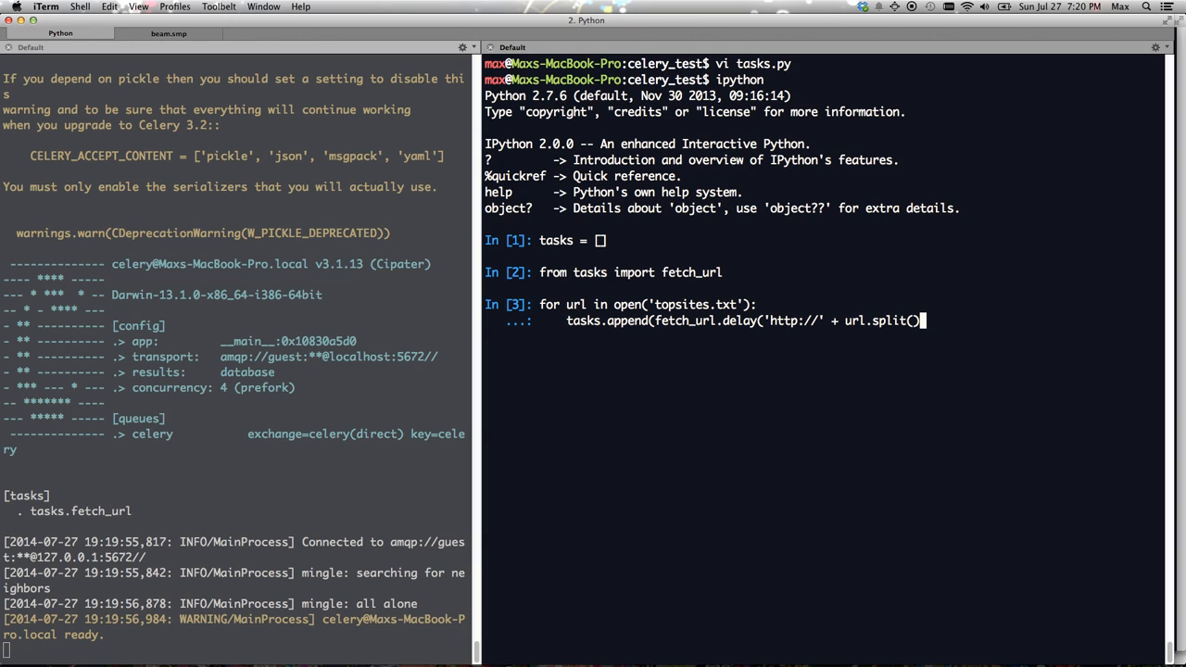
{"action": "type", "text": ")"}
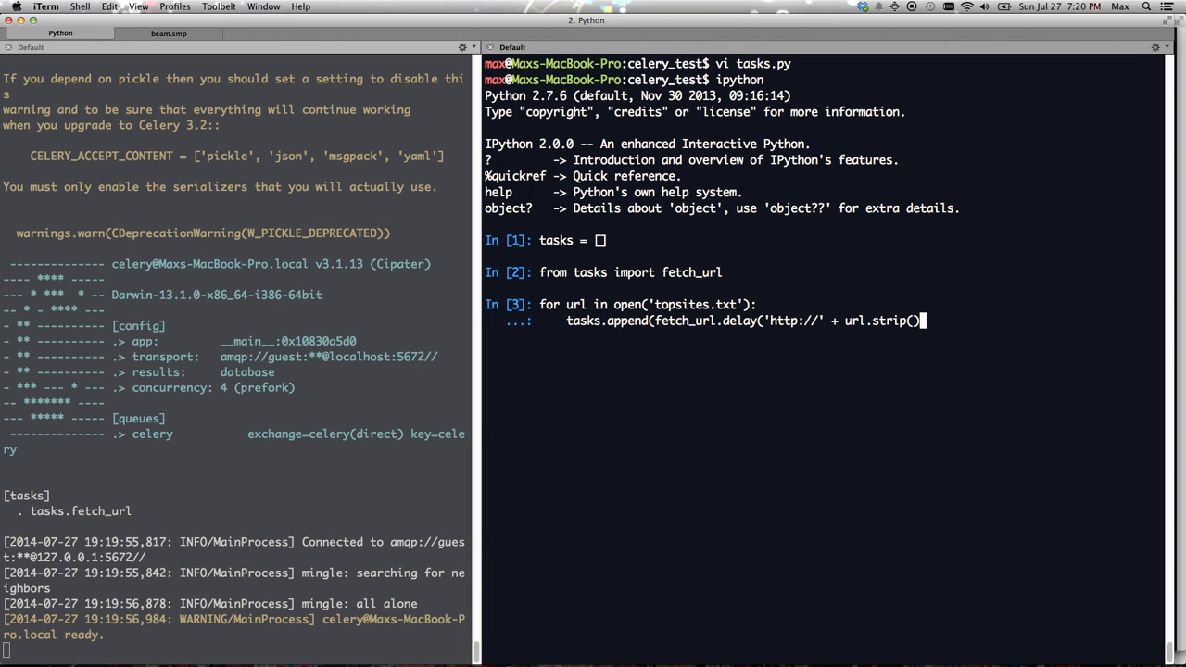
{"action": "type", "text": ")"}
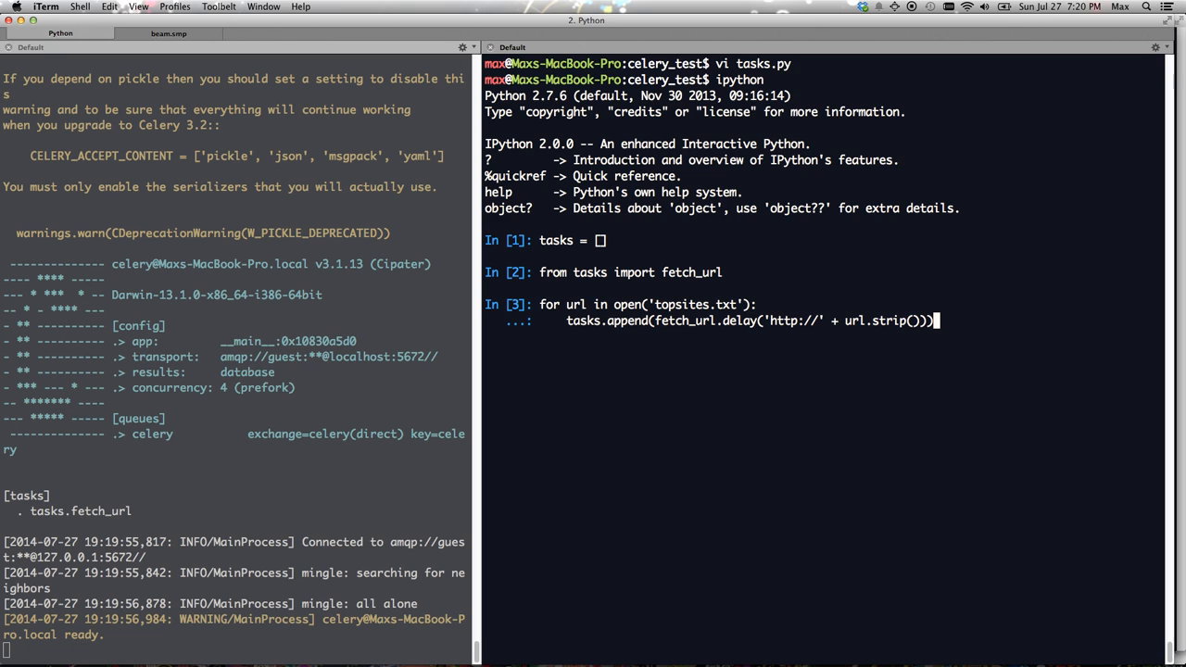
{"action": "key", "text": "Return"}
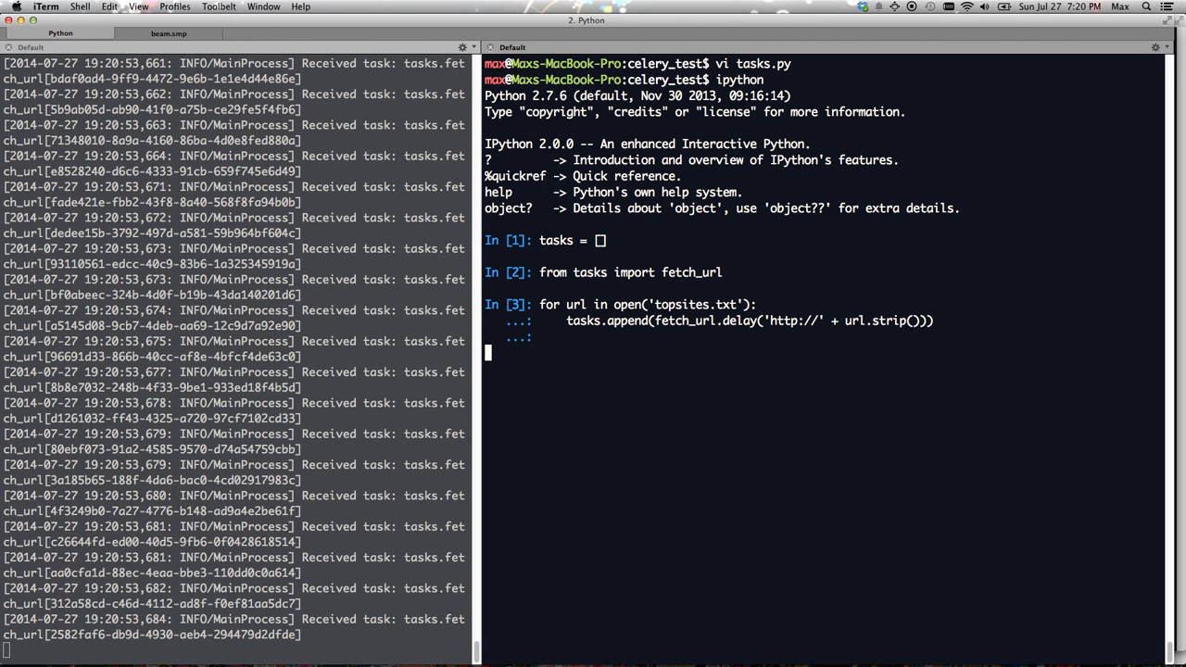
{"action": "key", "text": "Return"}
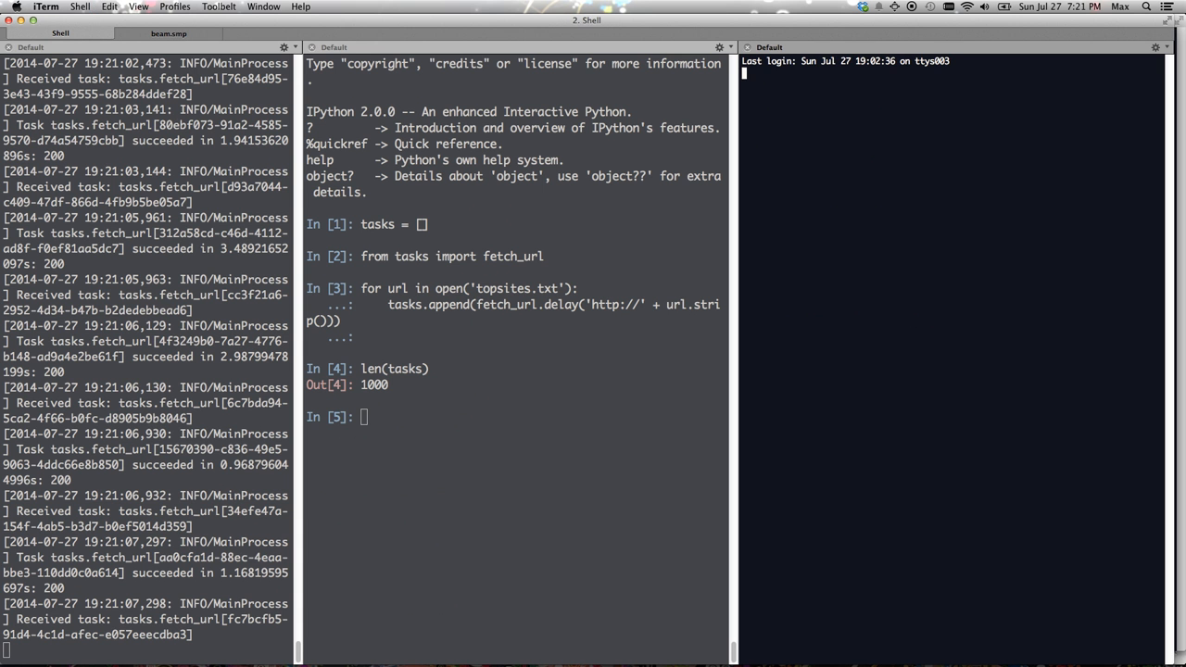
Step: In a new shell, cd into scratch/blog/celery_test, list its files and start sqlite3 on temp.db
{"action": "type", "text": "cd scratch/blog/celery_test/"}
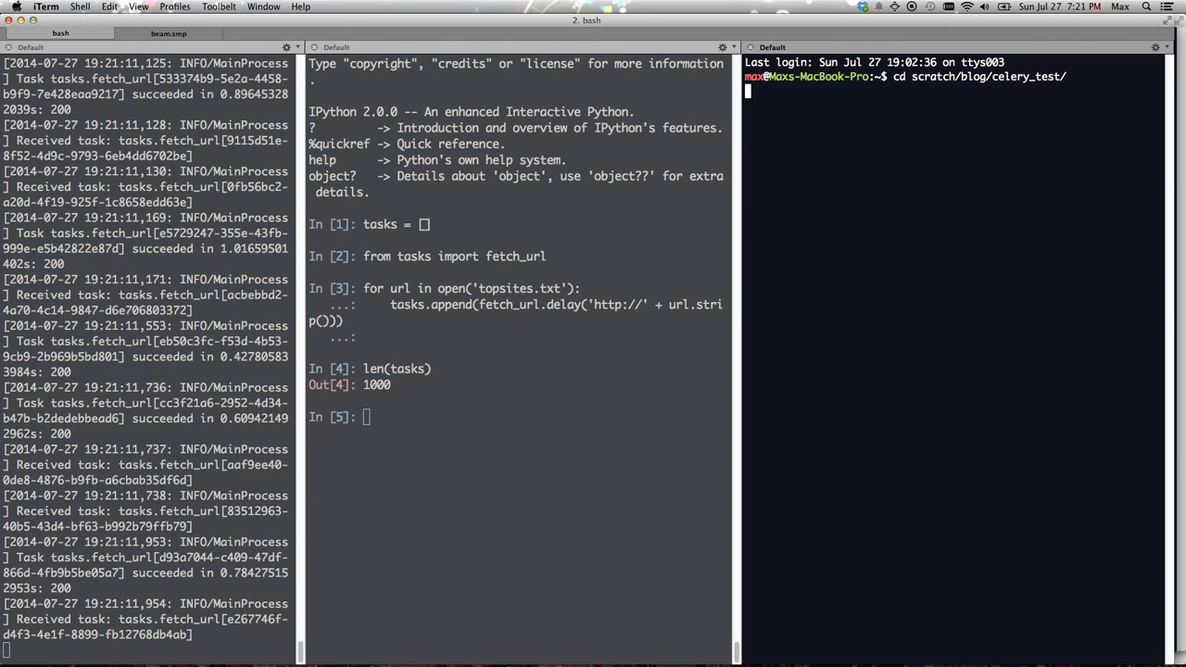
{"action": "type", "text": "l"}
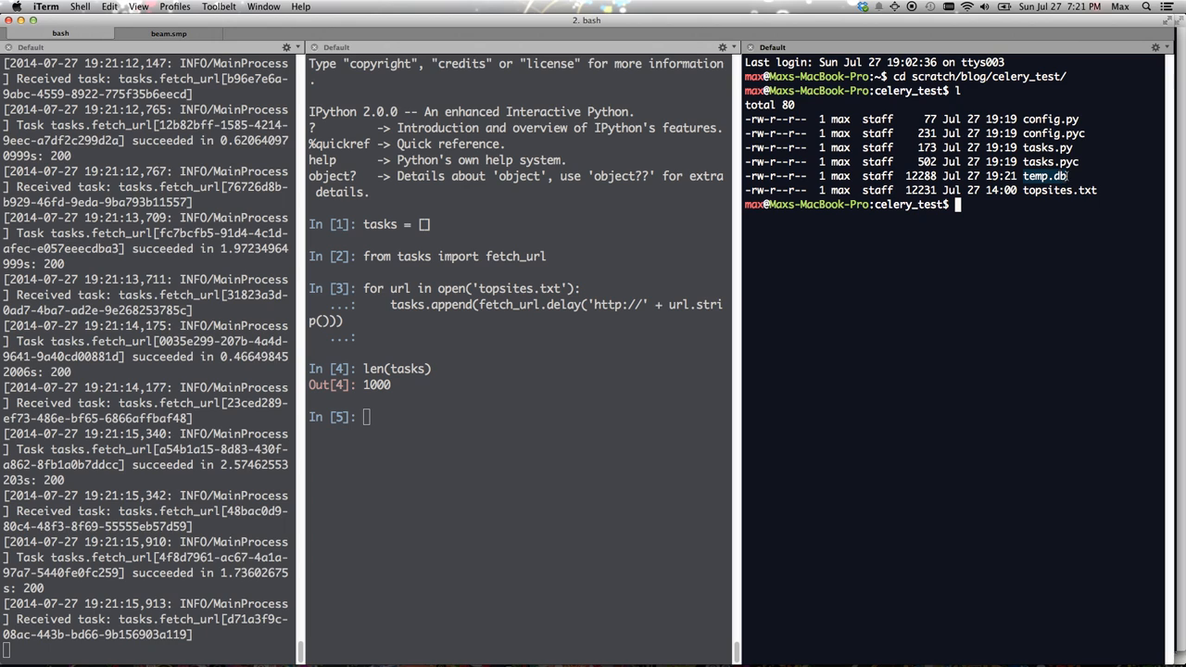
{"action": "type", "text": "sqlite3"}
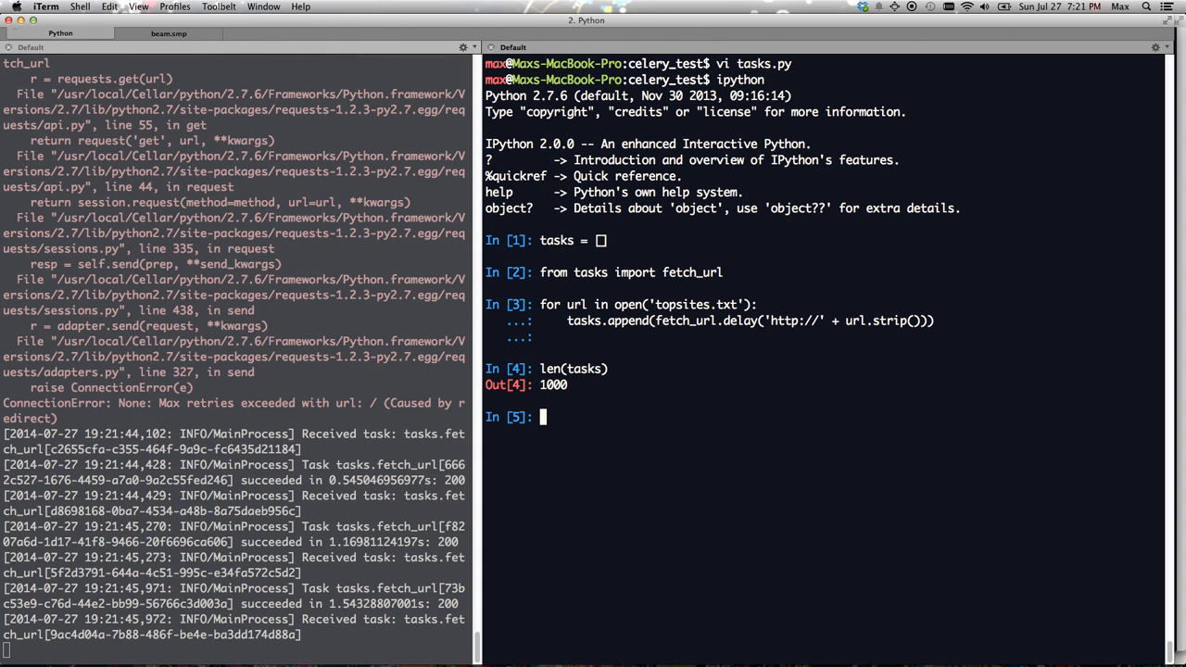
Step: Evaluate tasks[0], its get() returning 200, and ready() returning True
{"action": "type", "text": "tasks[0]"}
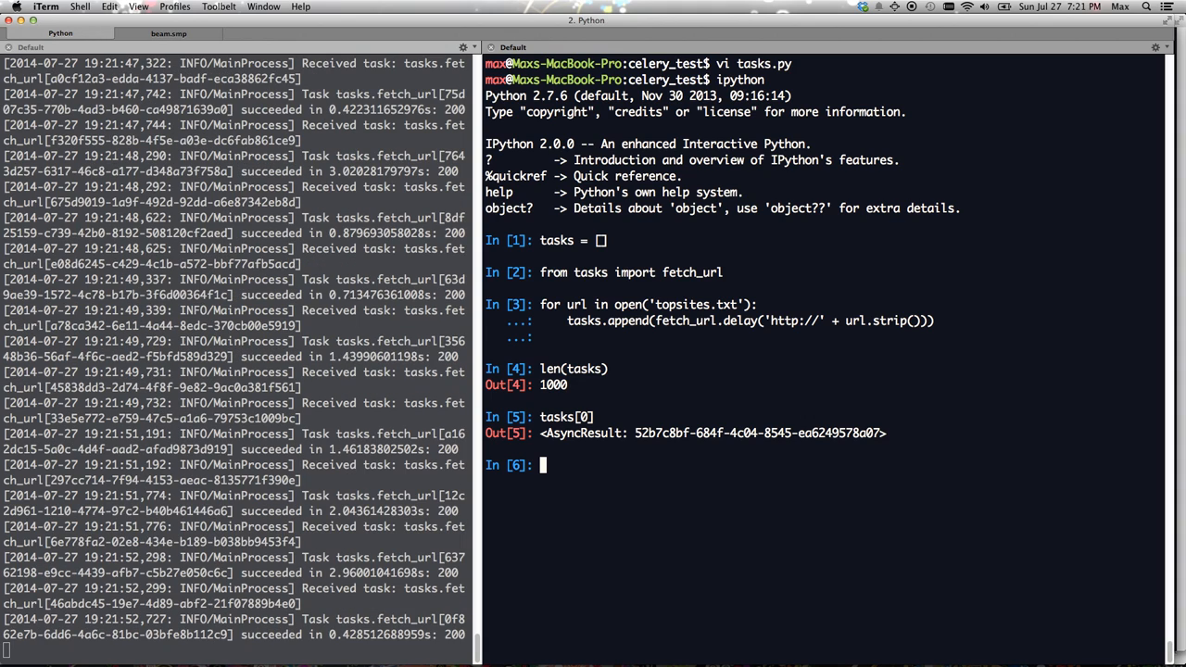
{"action": "type", "text": "tasks[0].get()"}
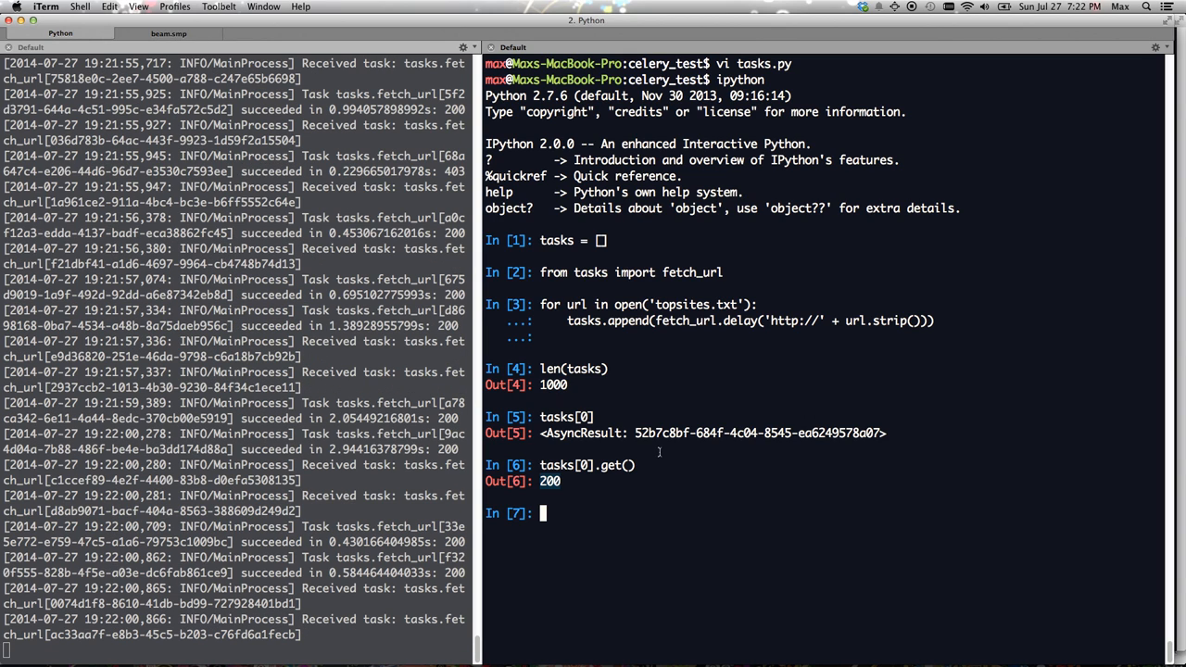
{"action": "type", "text": "tasks[0].rea"}
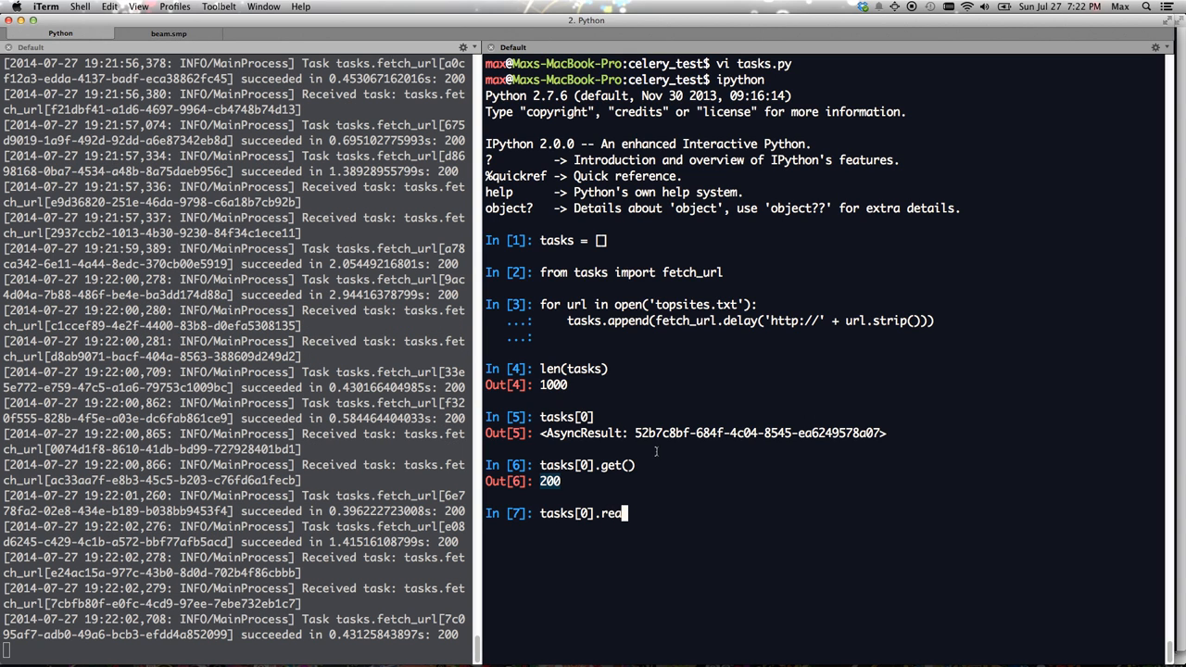
{"action": "type", "text": "dy()"}
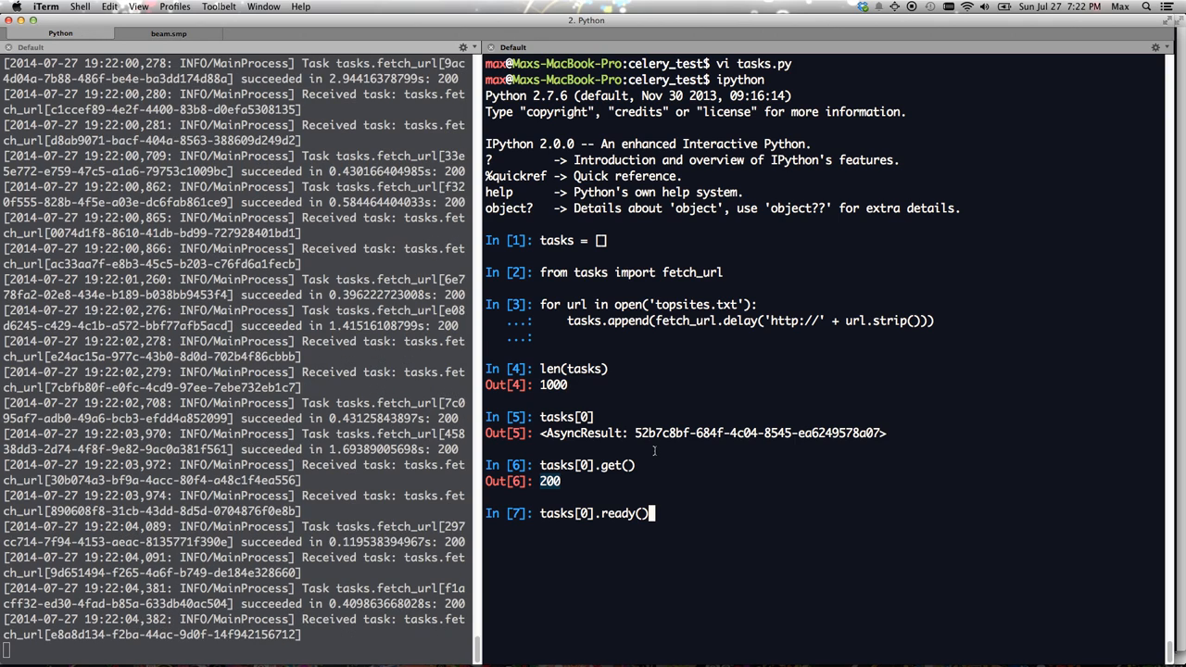
{"action": "key", "text": "enter"}
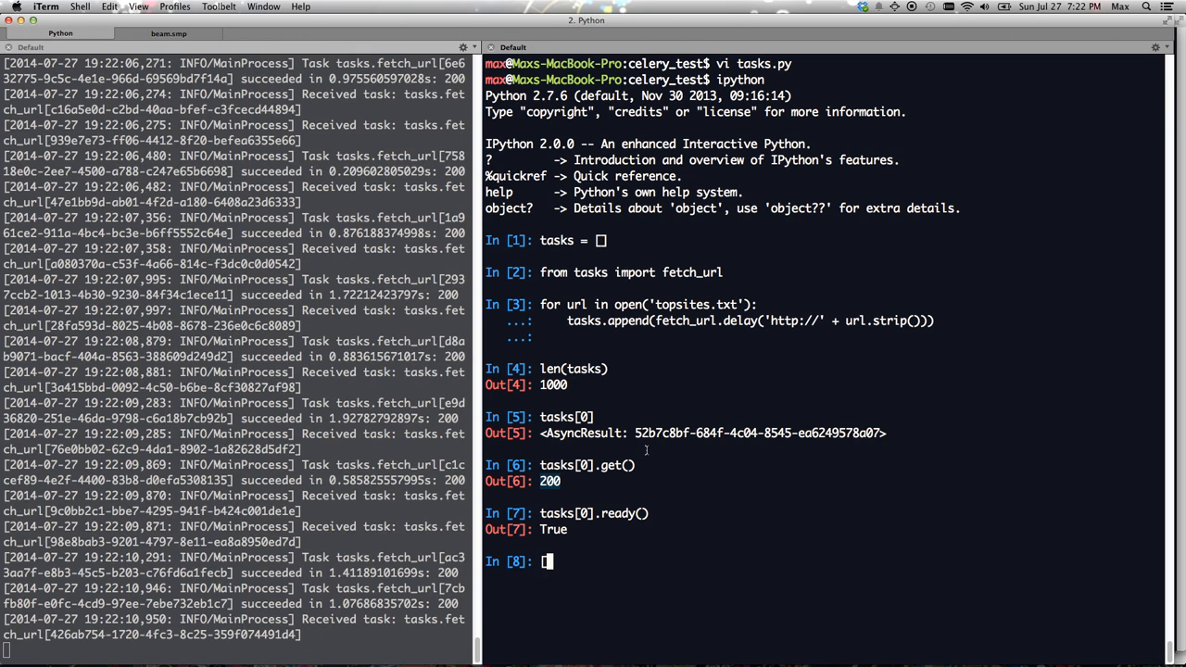
Step: List task.get(propagate=False) for every task that is ready, all returning 200
{"action": "type", "text": "task."}
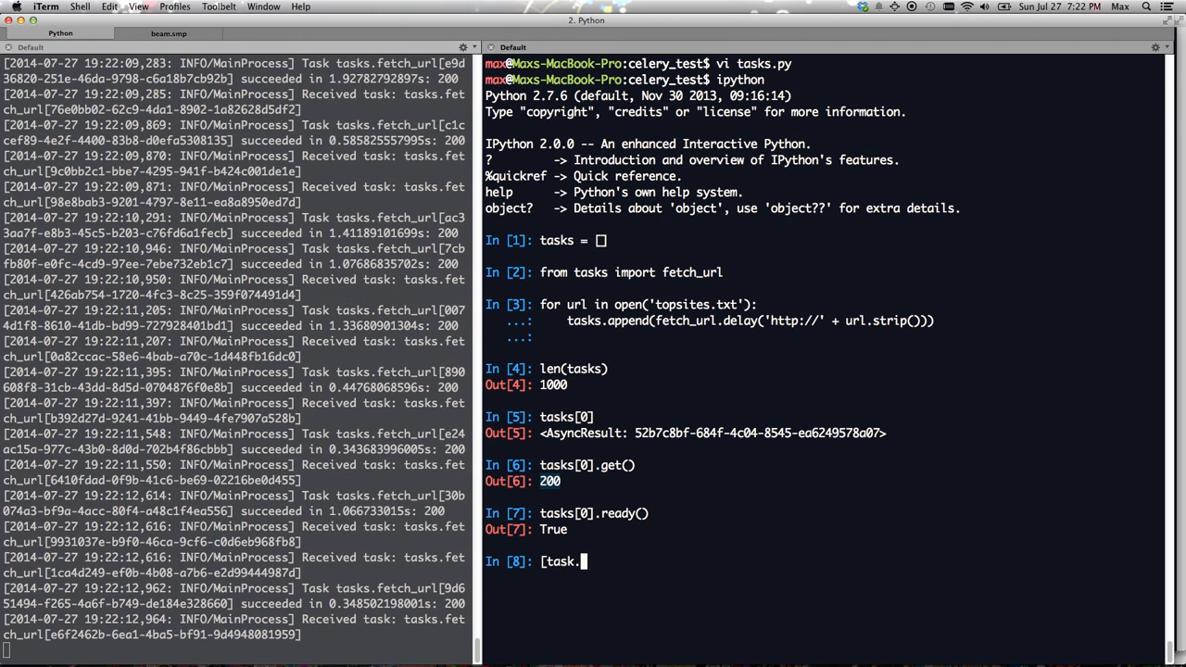
{"action": "type", "text": "get("}
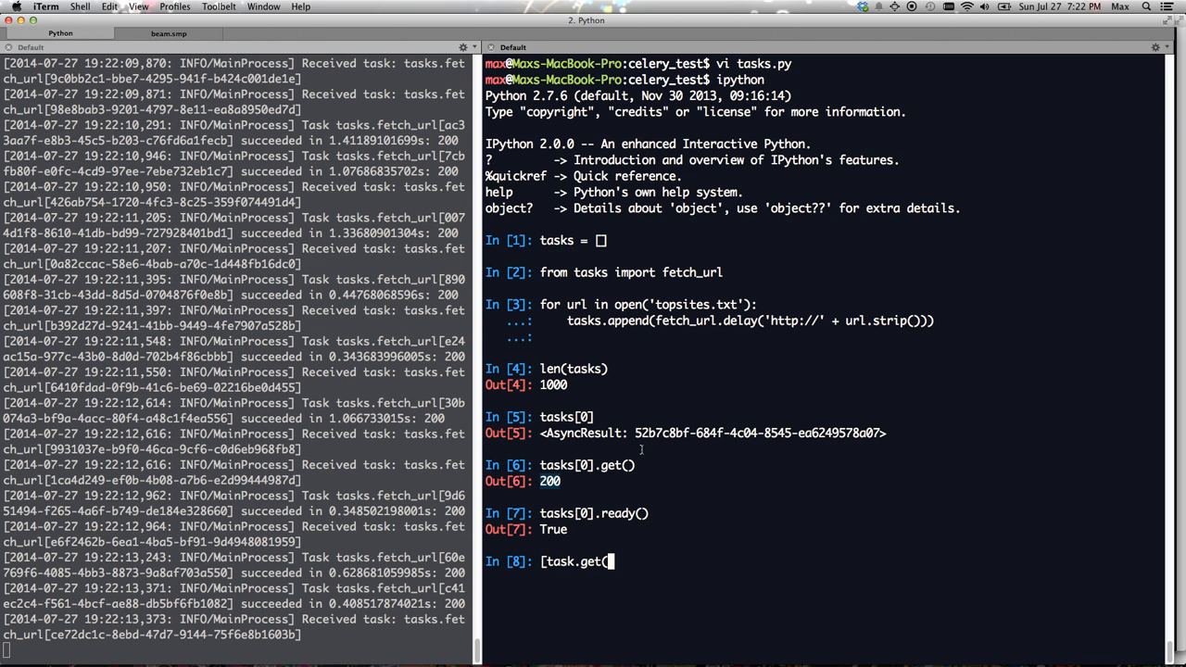
{"action": "type", "text": "propagate"}
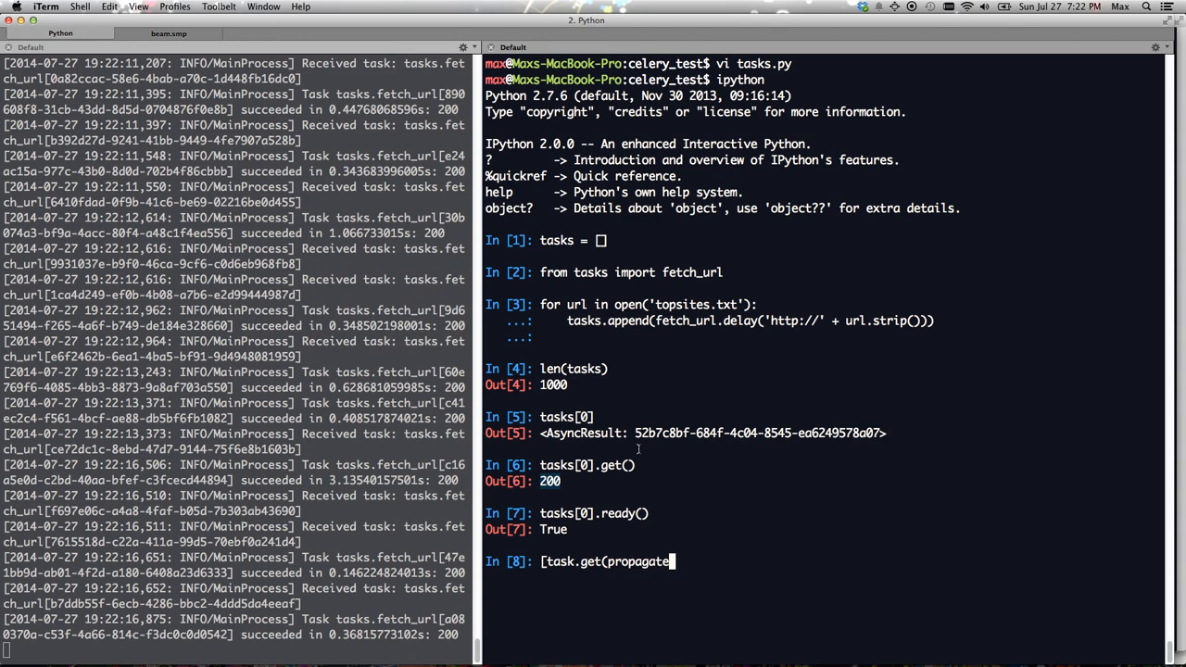
{"action": "type", "text": "=Fal"}
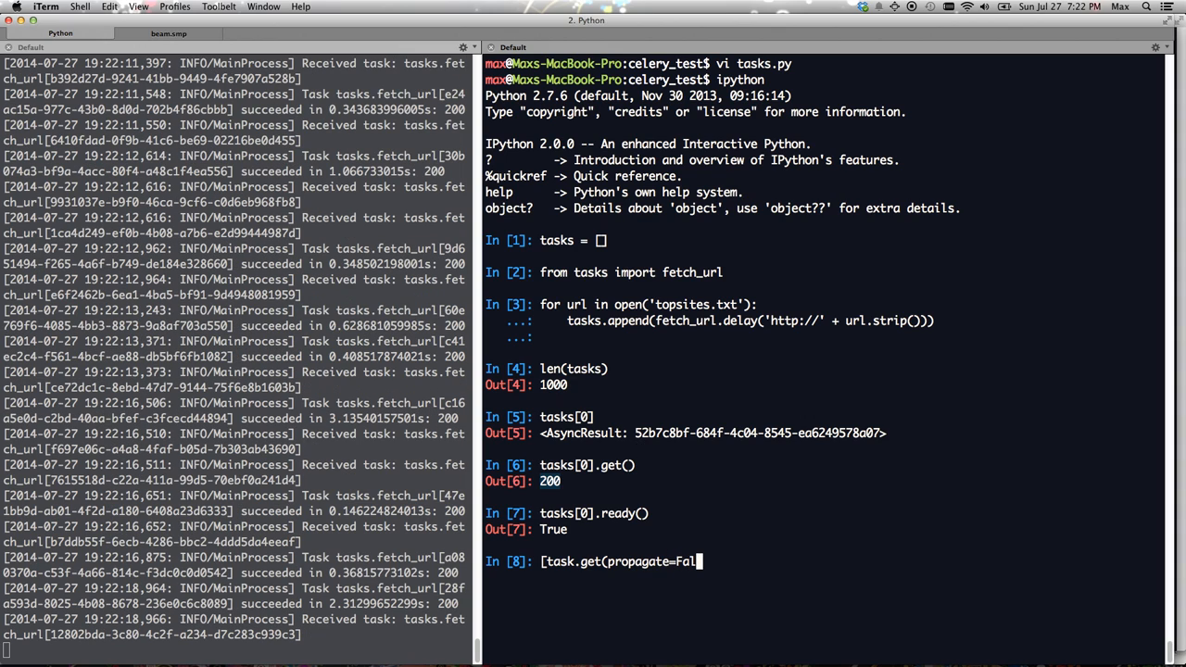
{"action": "type", "text": "se"}
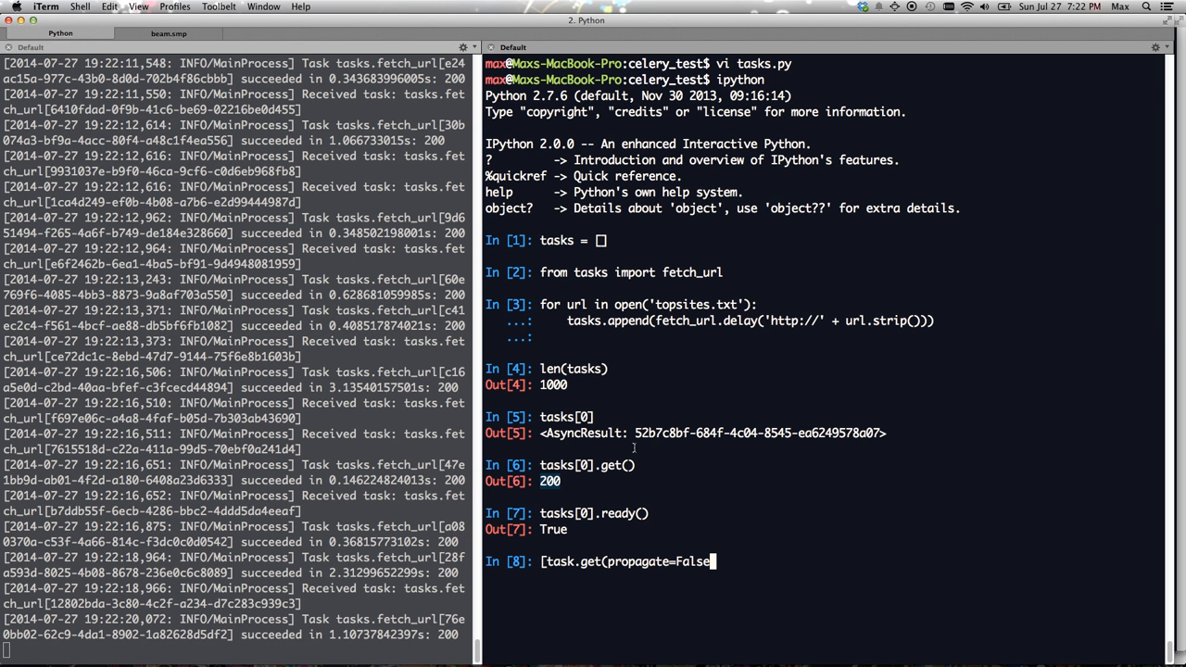
{"action": "type", "text": "for task in tasks if task"}
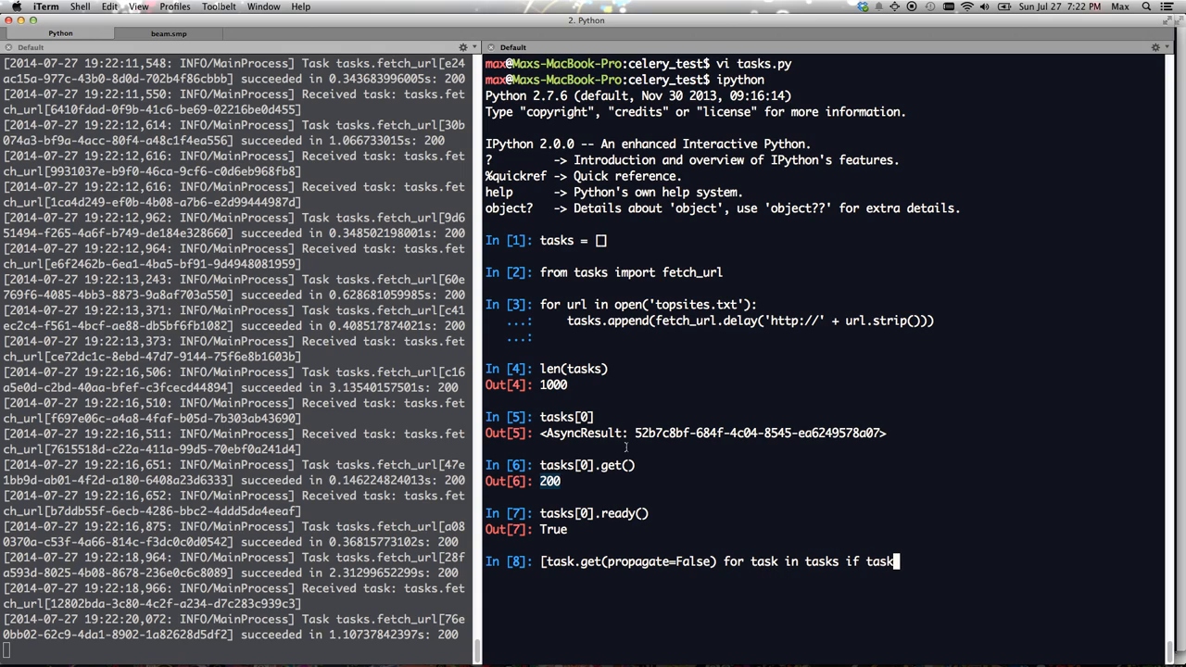
{"action": "type", "text": ".ready()"}
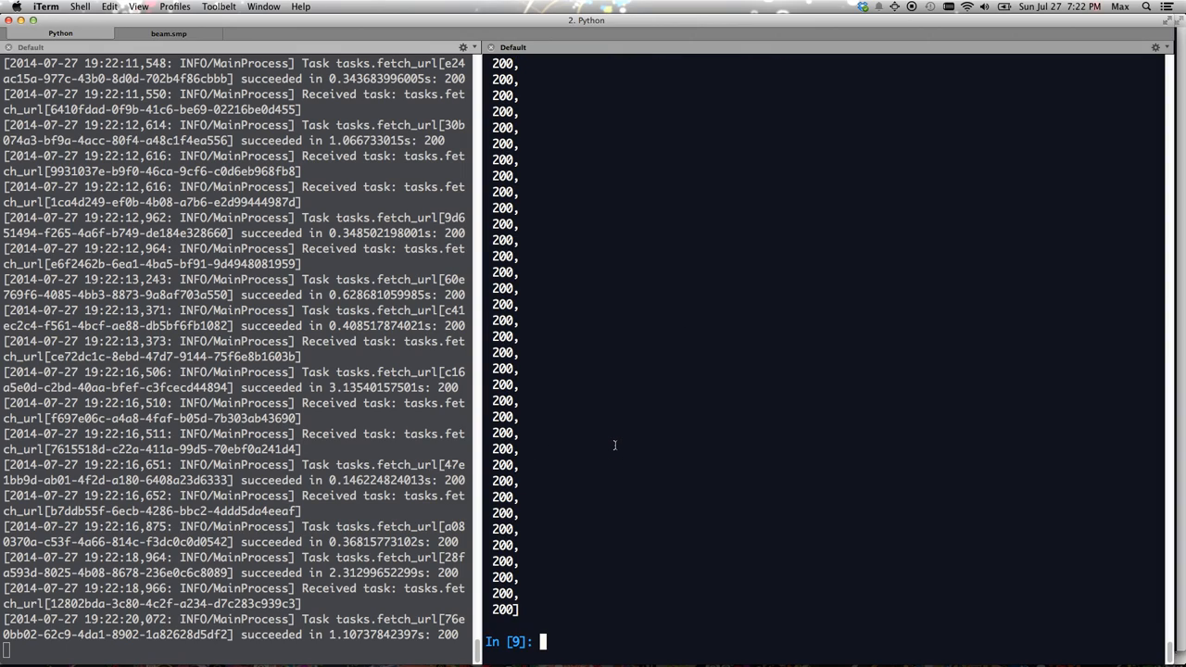
Step: Wrap the same comprehension in len() to count the finished tasks: 156
{"action": "type", "text": "[task.get(propagate=False) for task in tasks if task.ready()]"}
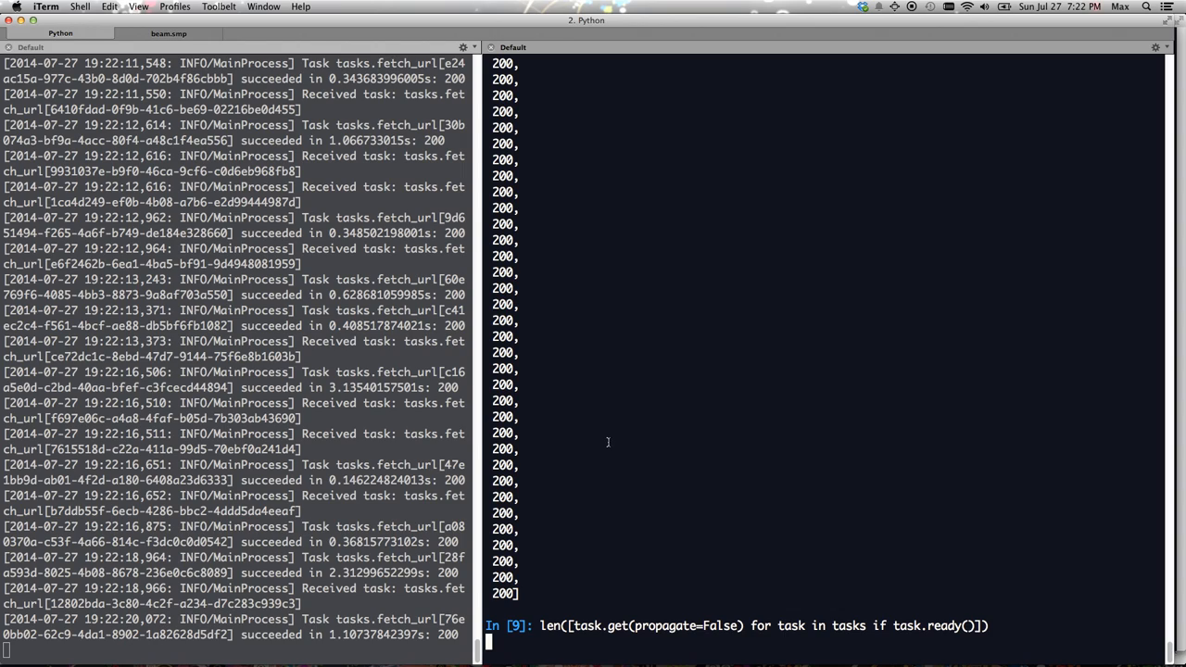
{"action": "key", "text": "Return"}
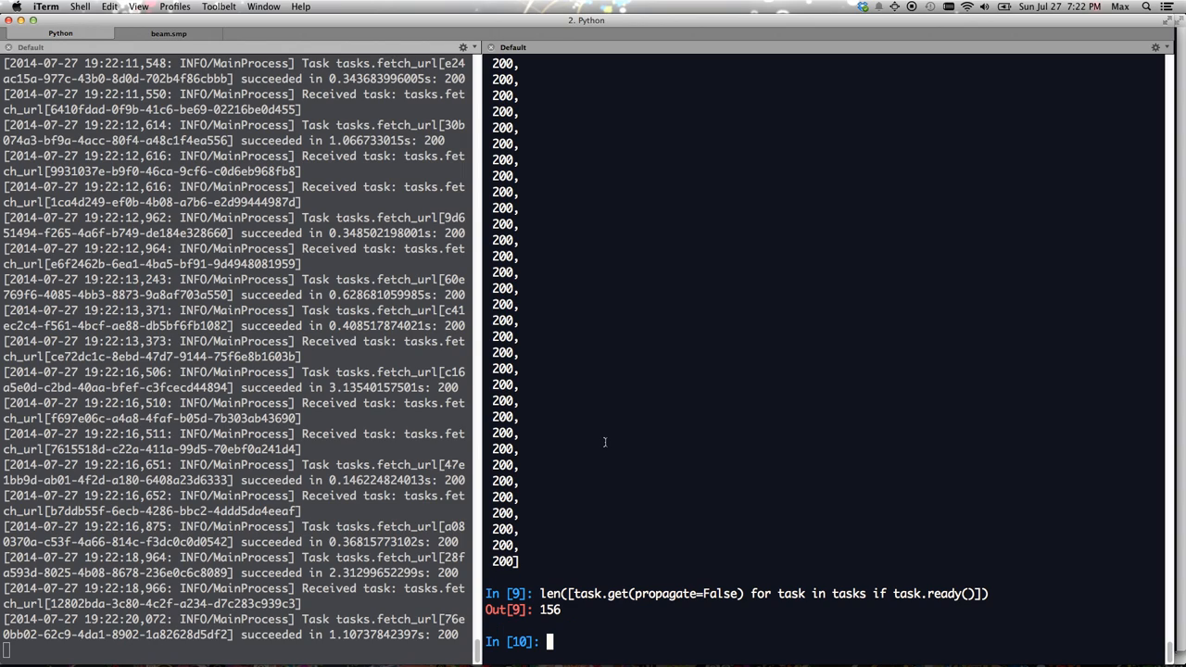
{"action": "mouse_move", "coordinate": [604, 441]}
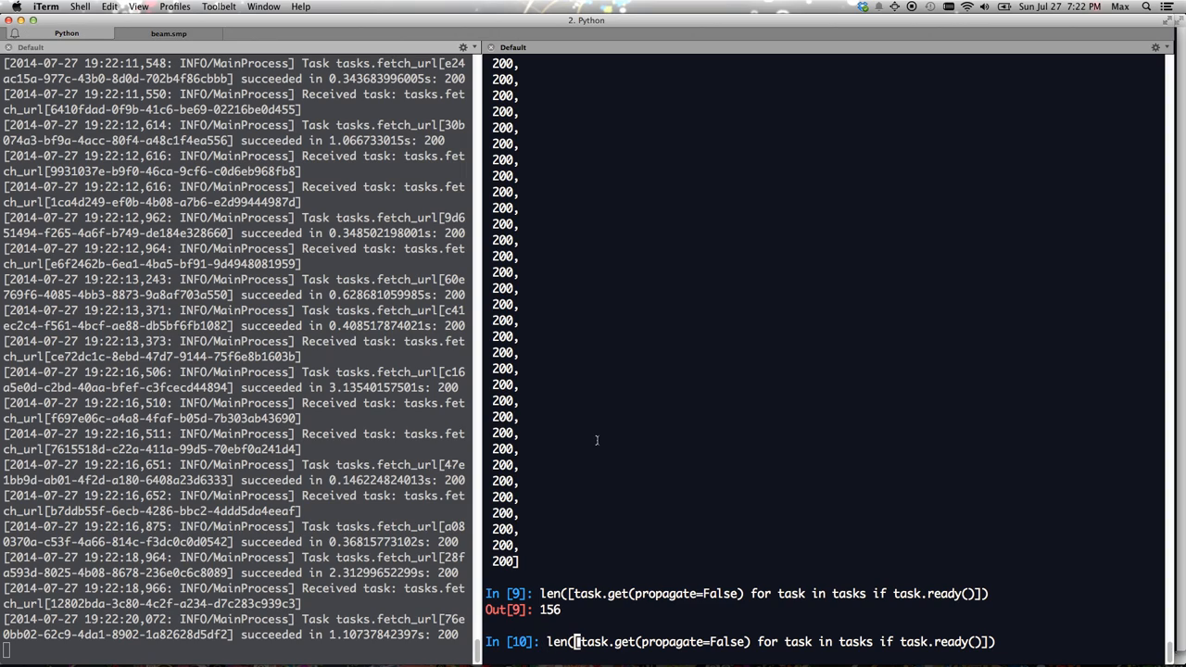
Step: Import Counter and tally the finished results: 150 of 200, two 403s, one 404, connection errors
{"action": "type", "text": "from col"}
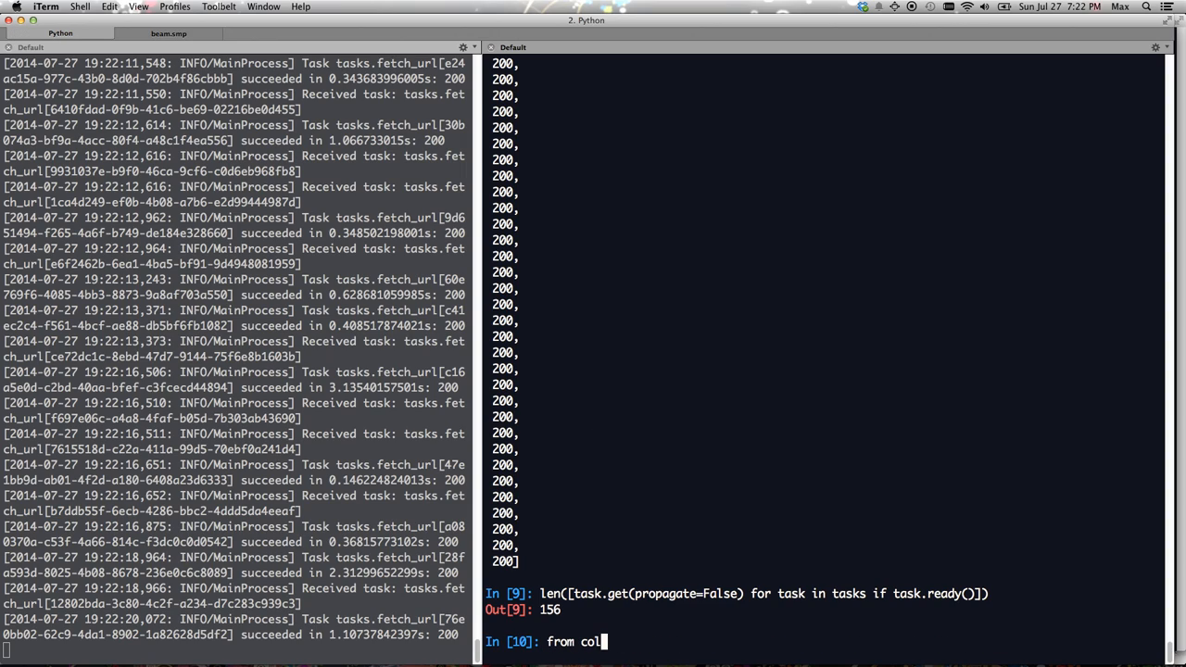
{"action": "type", "text": "lections import"}
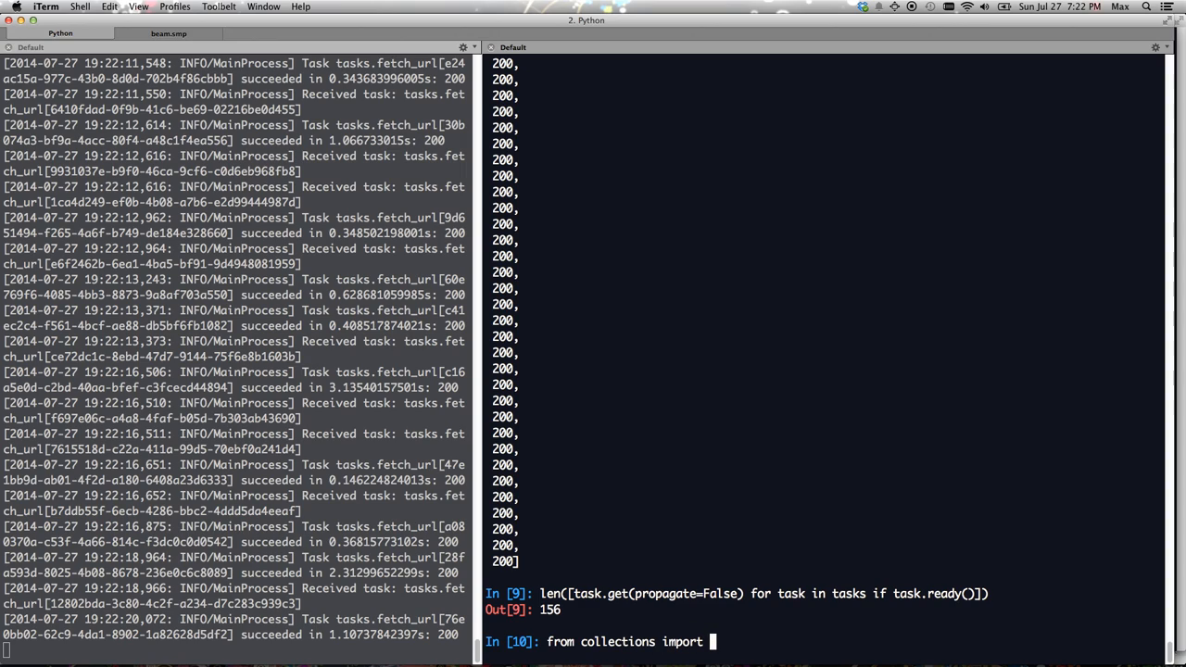
{"action": "type", "text": "Counter"}
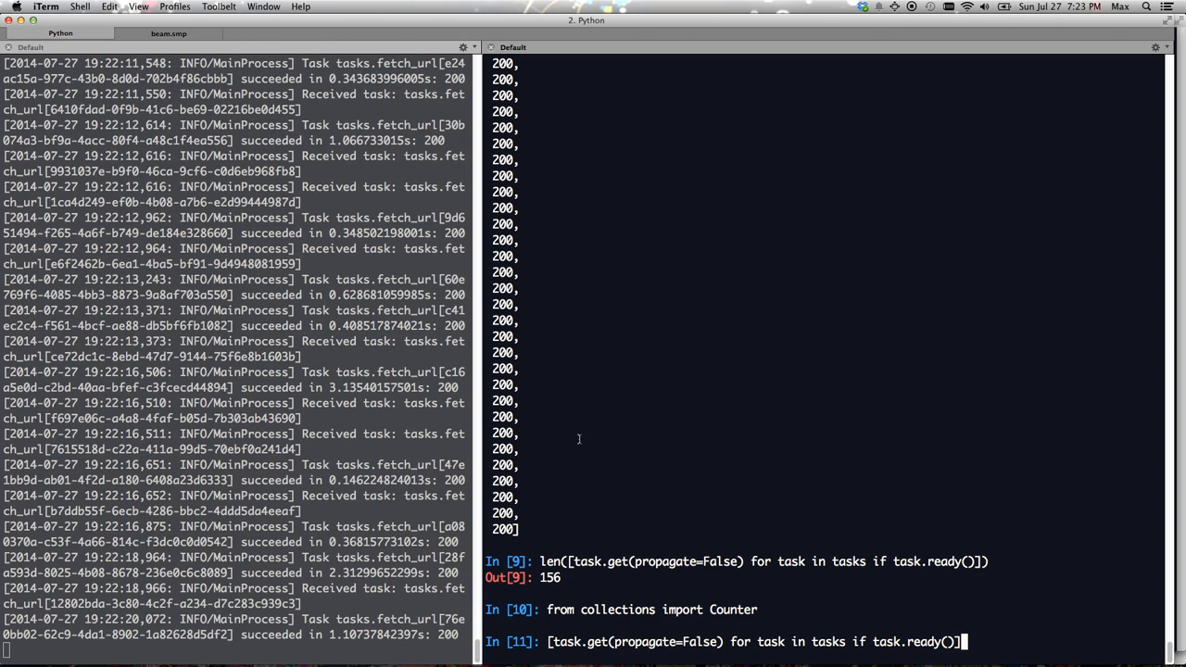
{"action": "type", "text": "Counter("}
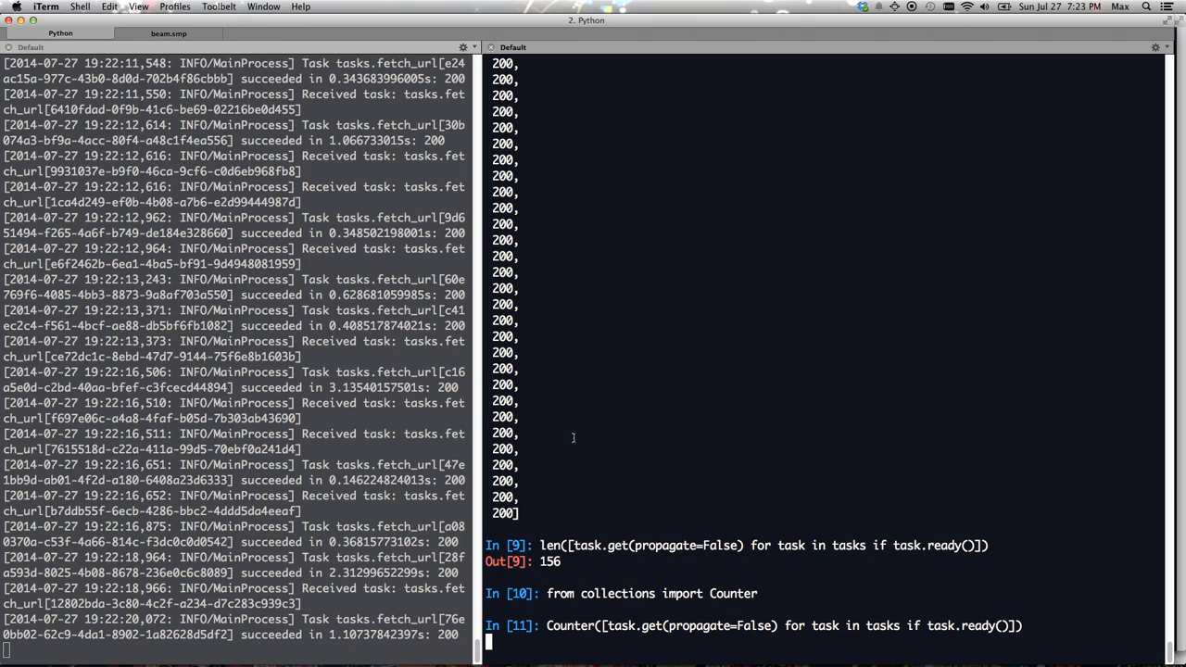
{"action": "mouse_move", "coordinate": [560, 437]}
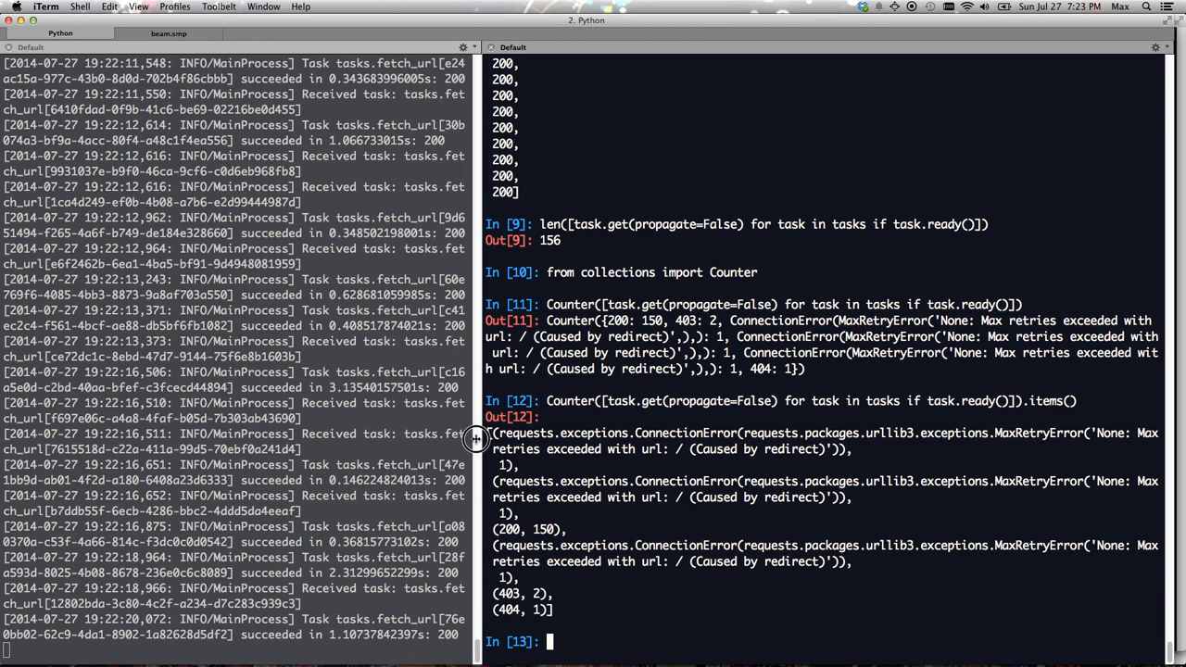
{"action": "left_click_drag", "start_coordinate": [478, 441], "coordinate": [118, 454]}
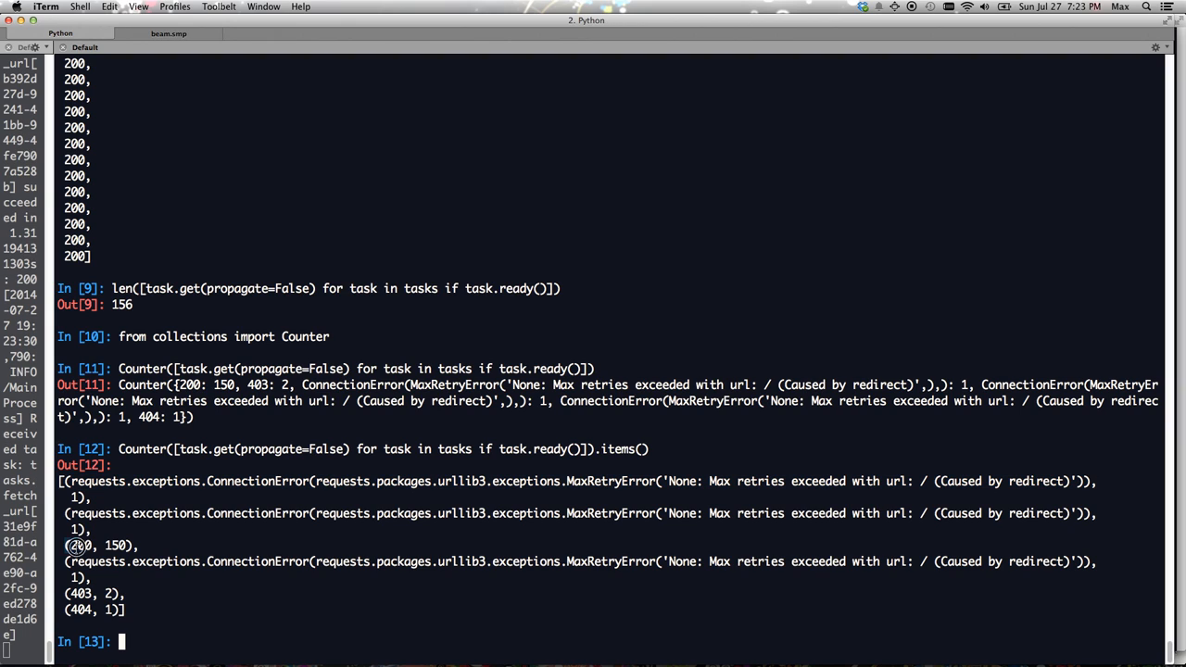
{"action": "double_click", "coordinate": [77, 545]}
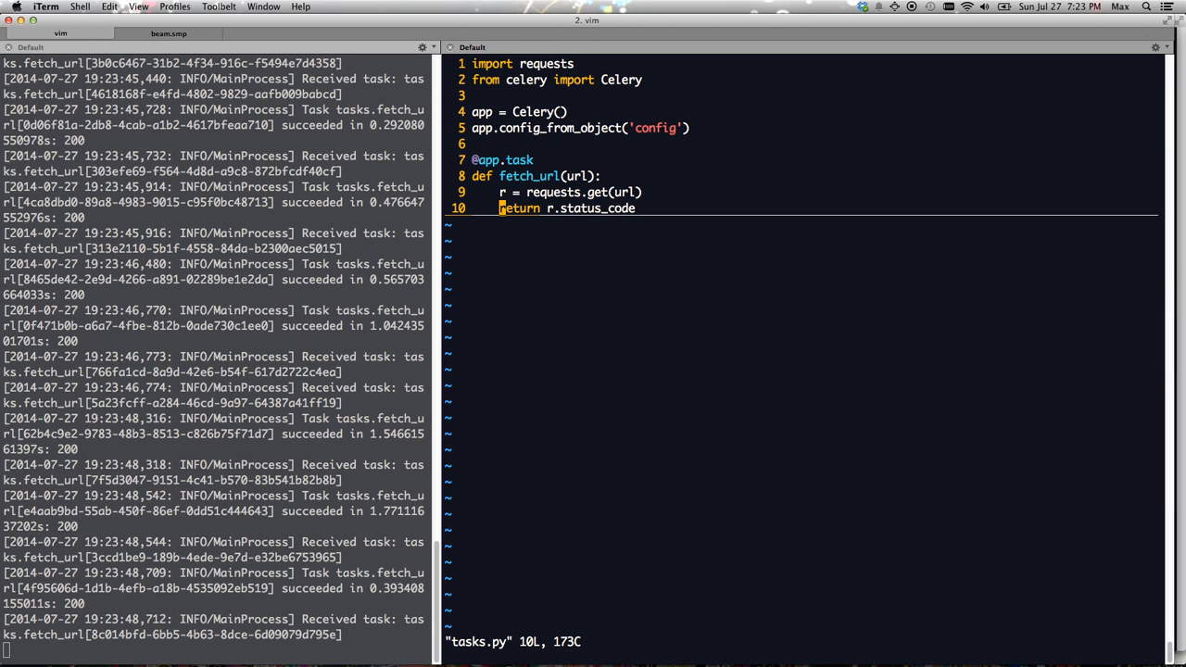
Step: Open tasks.py in vim and insert a blank line above 'return r.status_code' in fetch_url
{"action": "scroll", "scroll_direction": "down", "scroll_amount": 3}
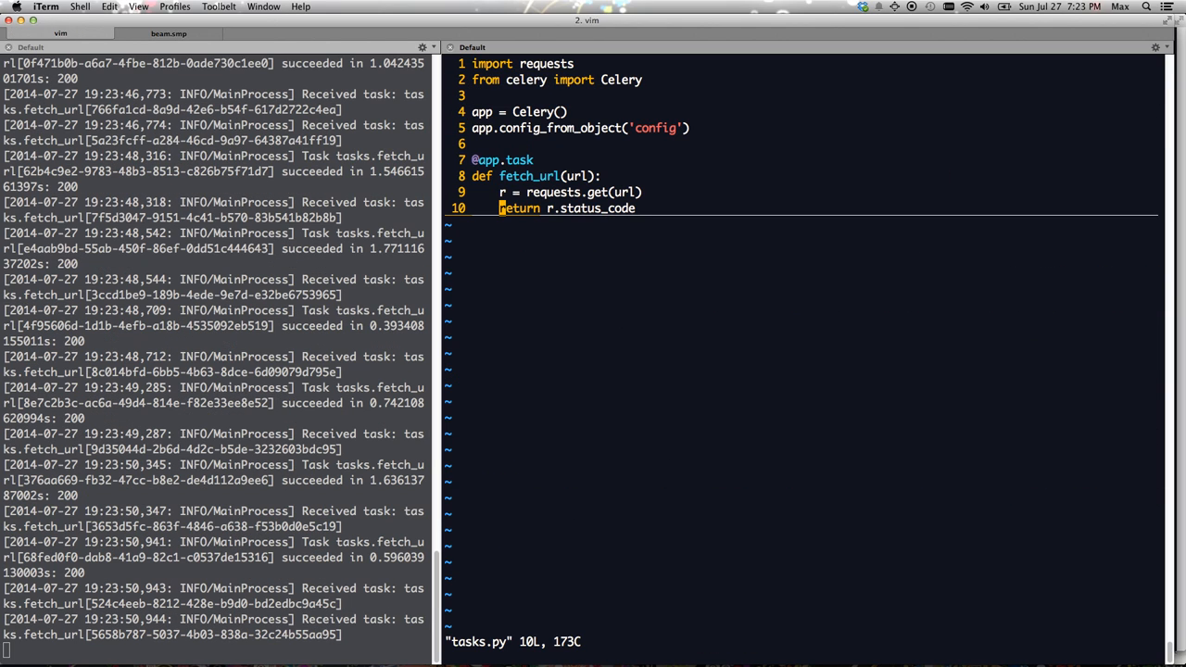
{"action": "type", "text": "#"}
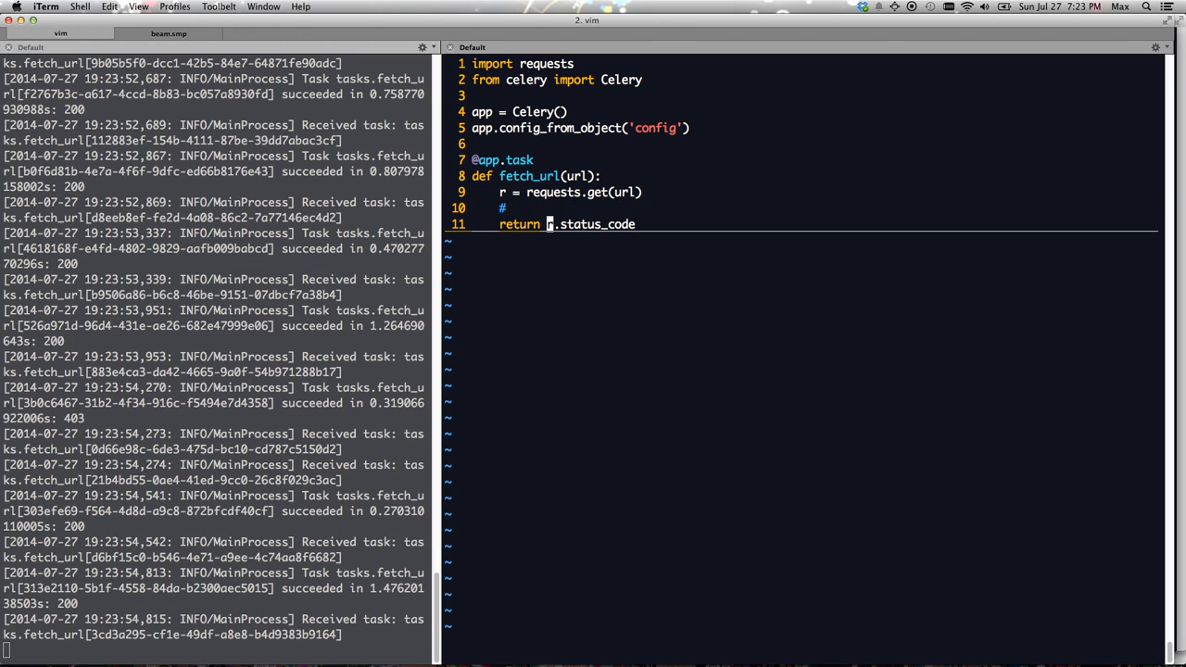
{"action": "scroll", "scroll_direction": "down", "scroll_amount": 3}
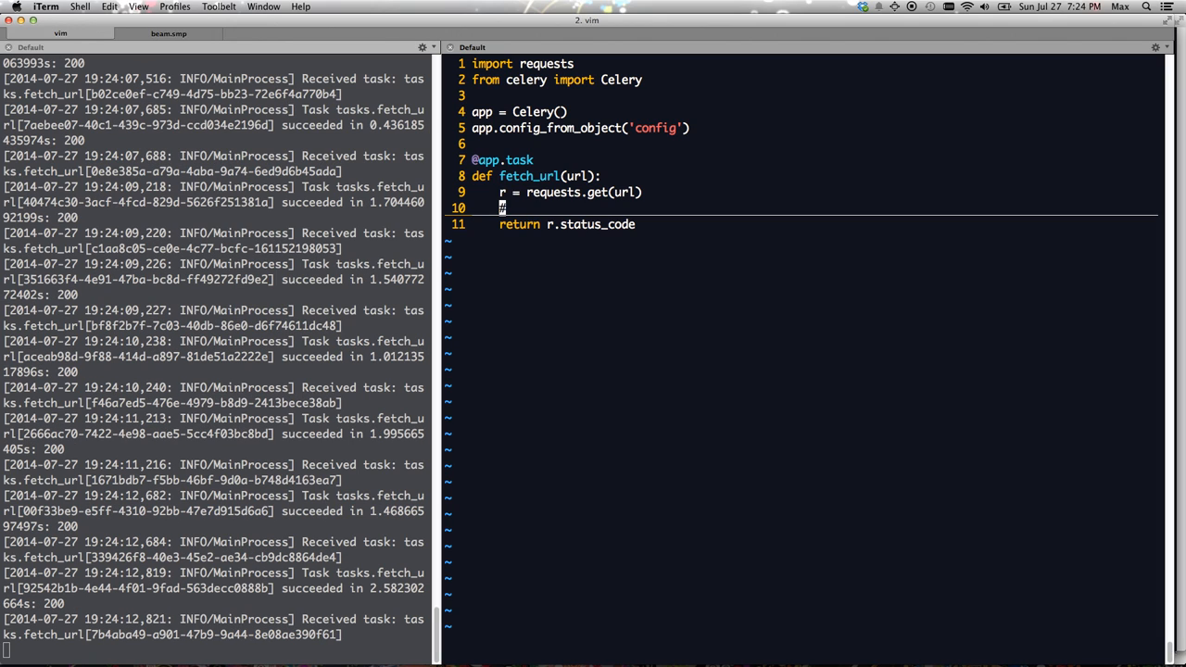
{"action": "scroll", "scroll_direction": "down", "scroll_amount": 3}
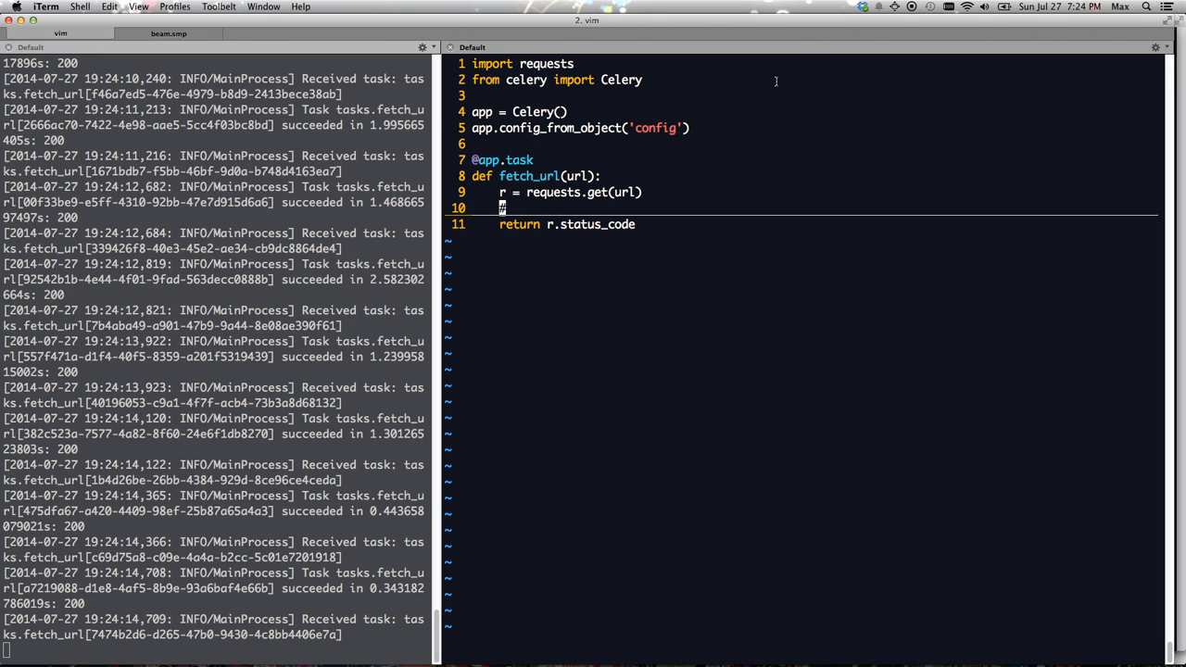